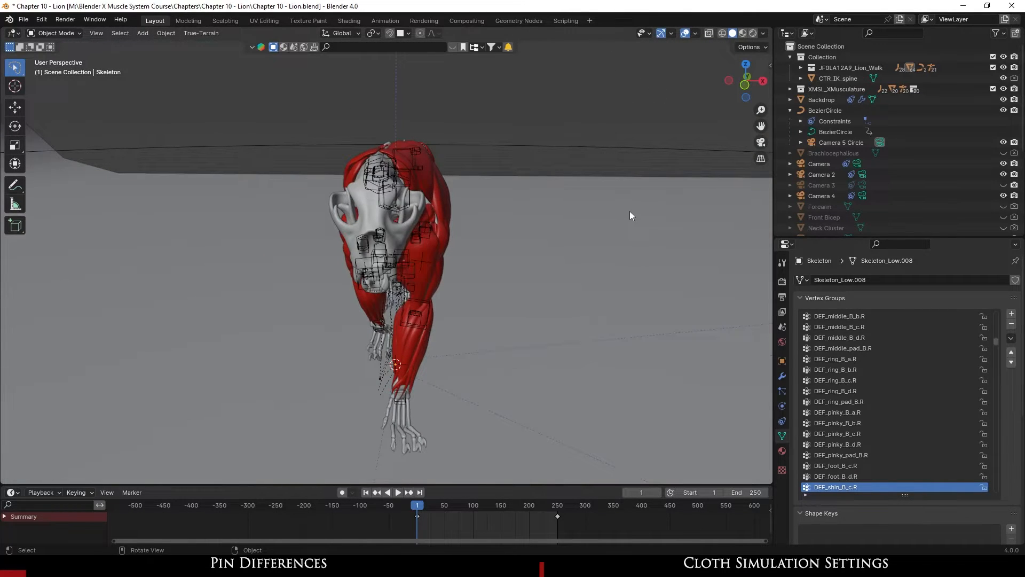
mouse_move(624, 221)
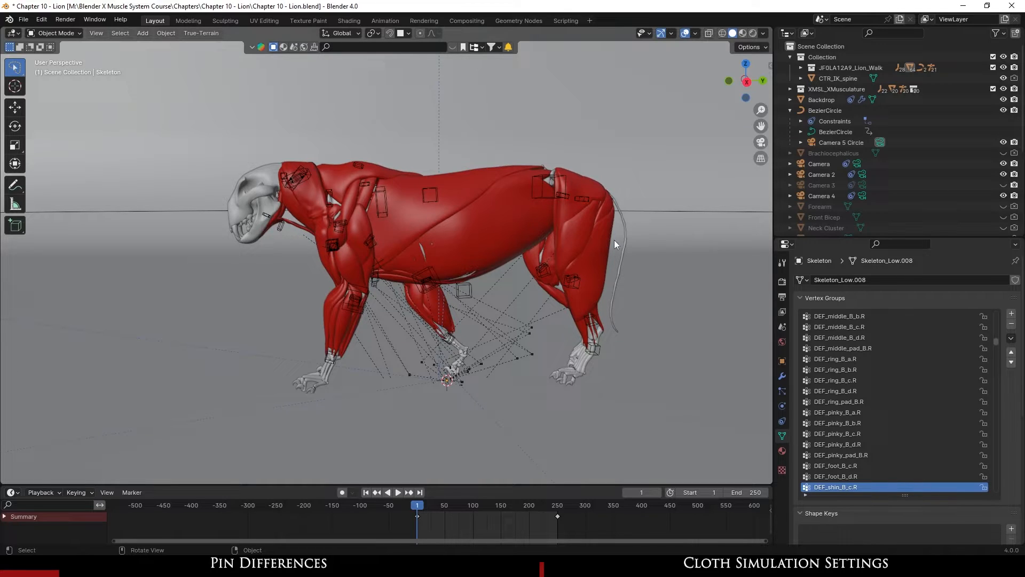
mouse_move(437, 352)
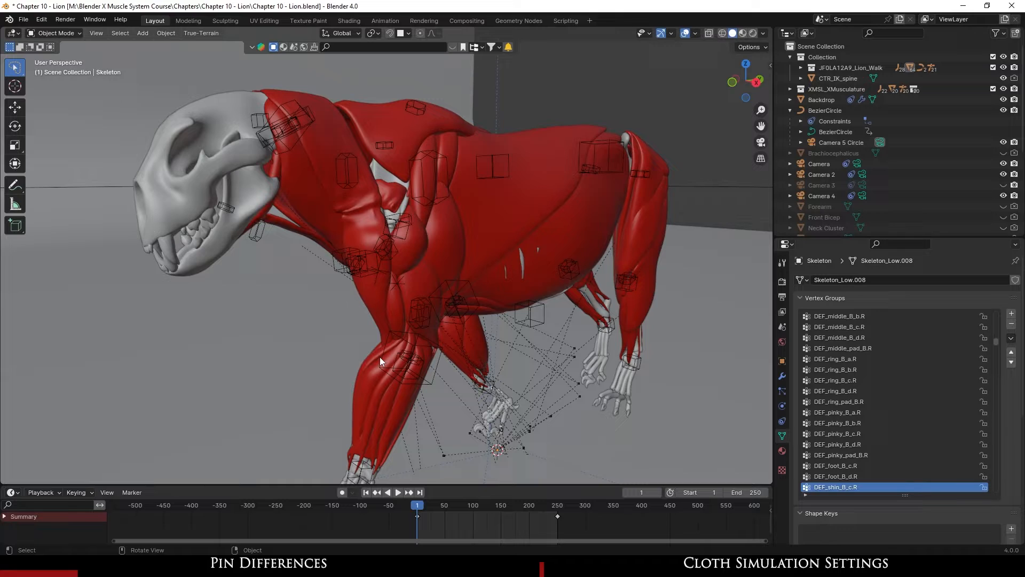
mouse_move(286, 96)
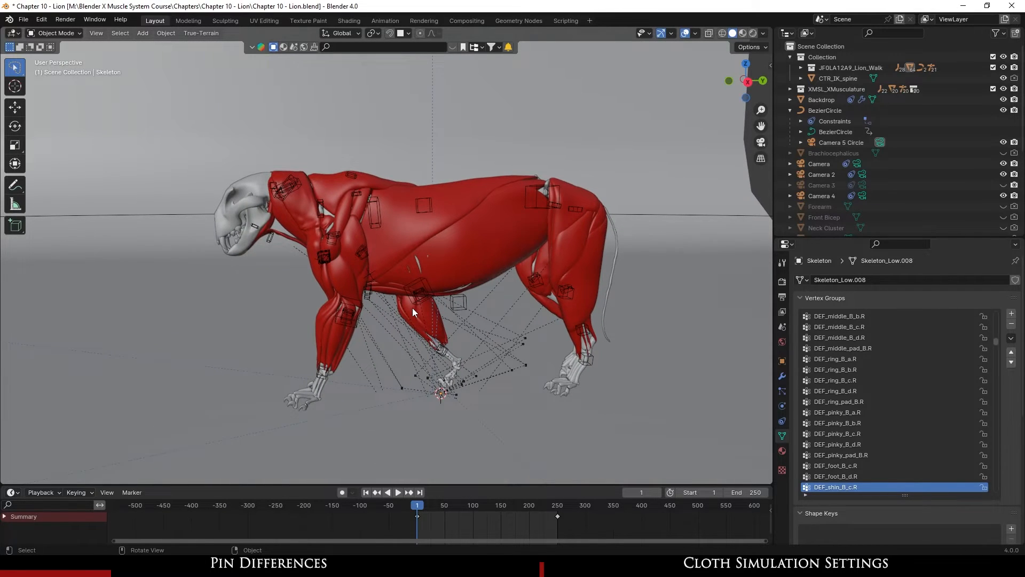
mouse_move(427, 304)
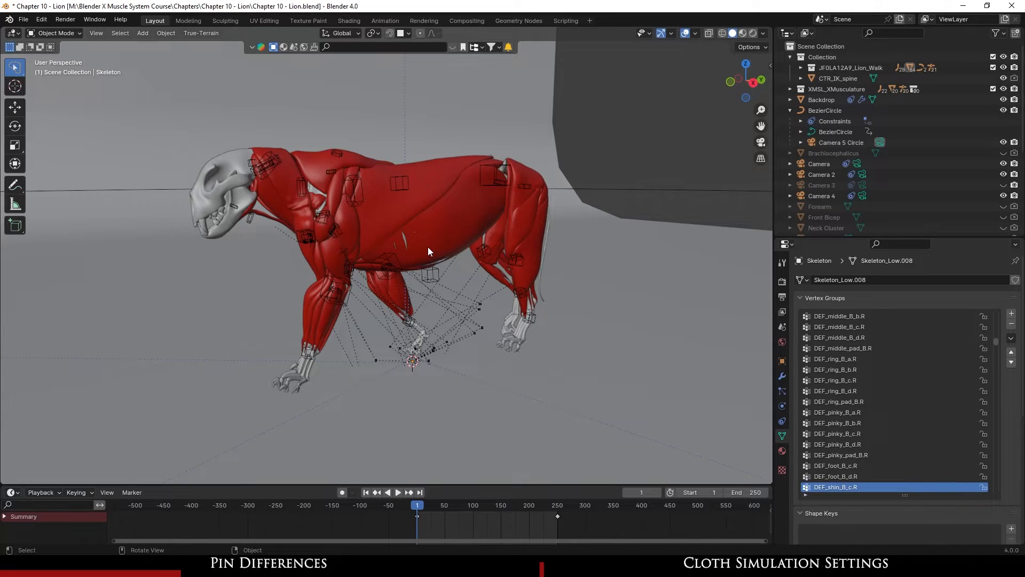
mouse_move(404, 266)
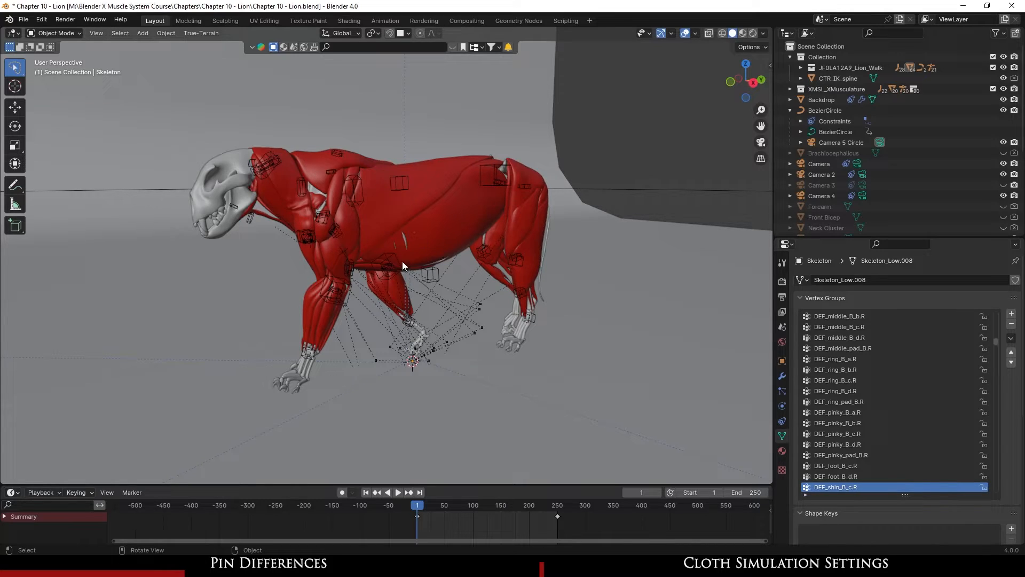
mouse_move(402, 257)
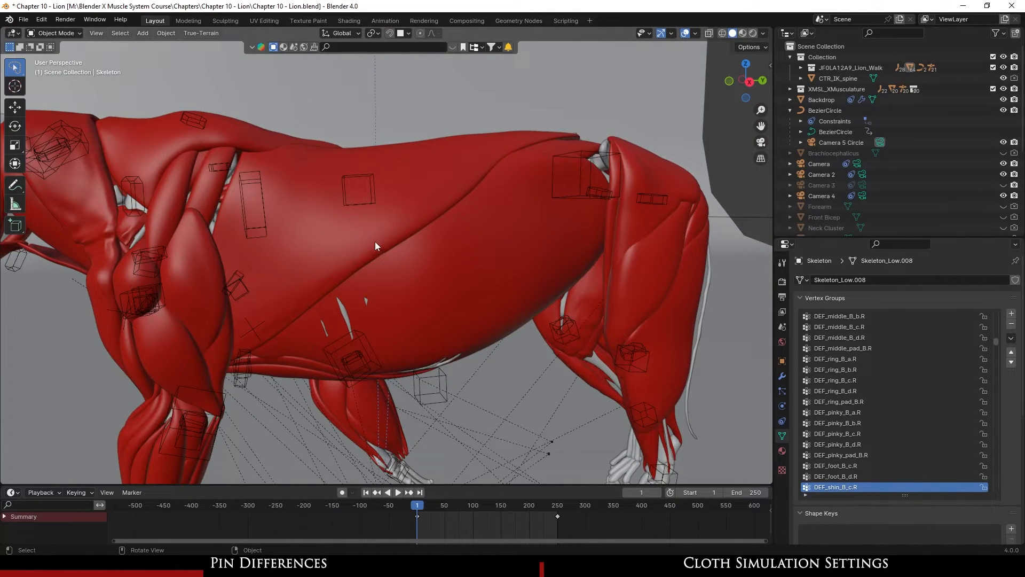
- Select the left torso muscle, isolate it over the skeleton, and pick the Lat Pin L group
click(392, 229)
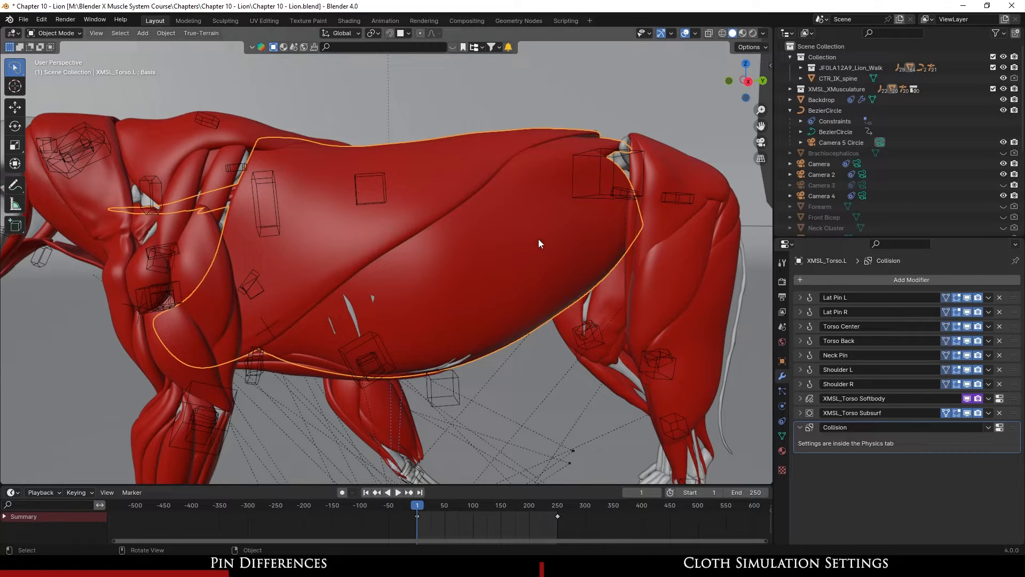
mouse_move(499, 237)
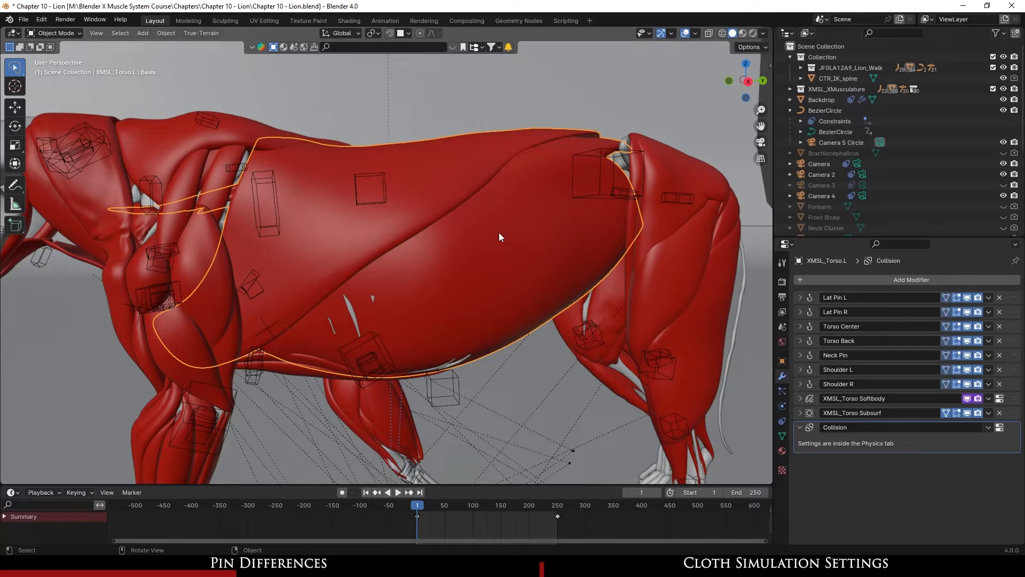
click(56, 33)
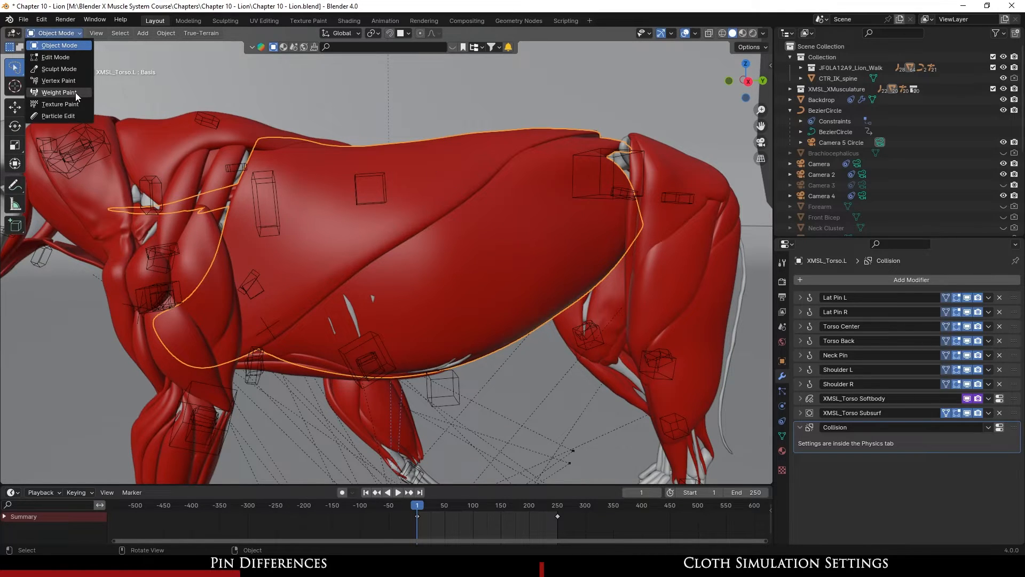
click(59, 92)
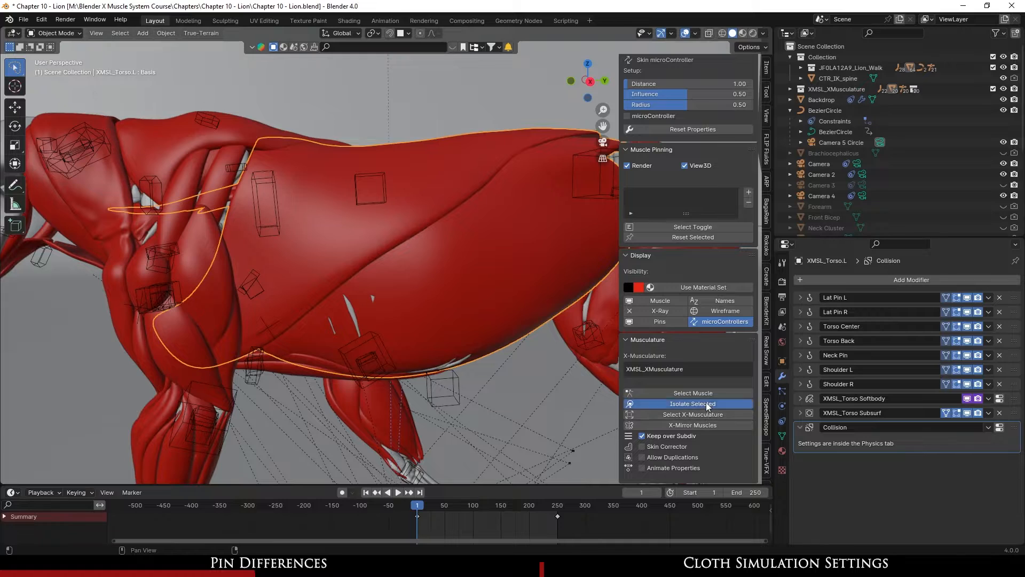
click(692, 403)
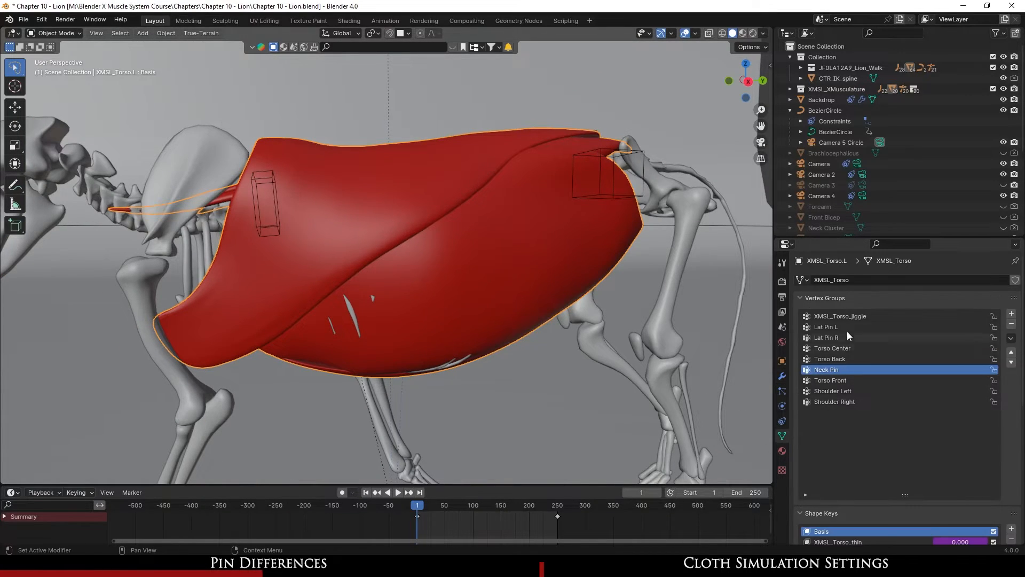
click(827, 326)
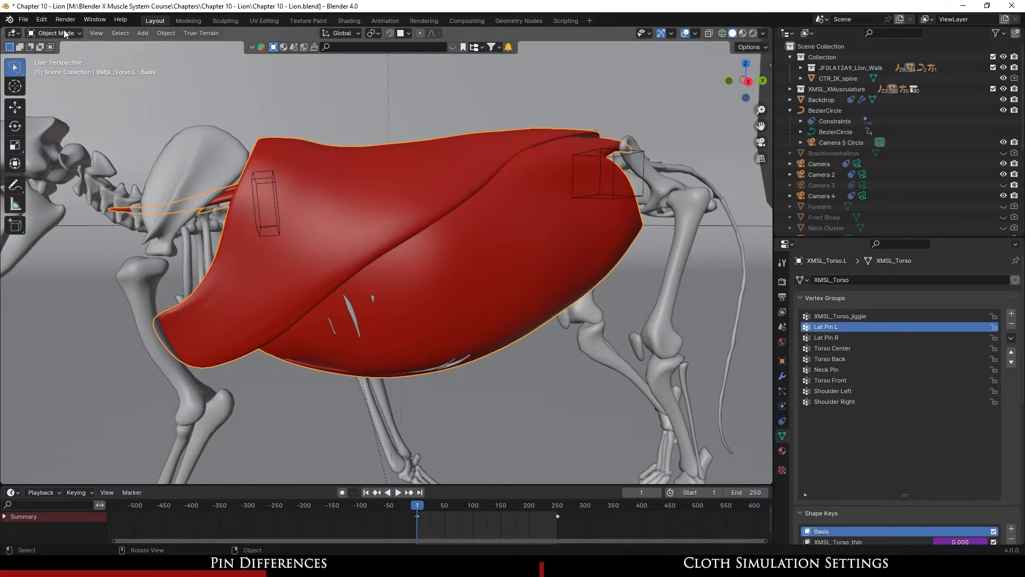
- In Weight Paint mode, view Torso Center, Torso Back, Neck Pin, Torso Front and Shoulder Left weights
click(54, 33)
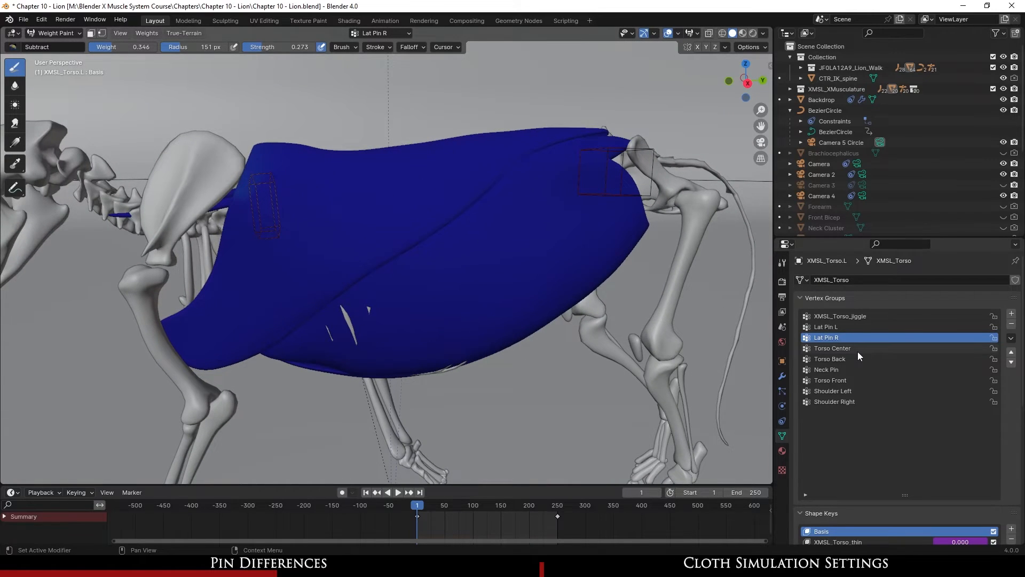
click(833, 348)
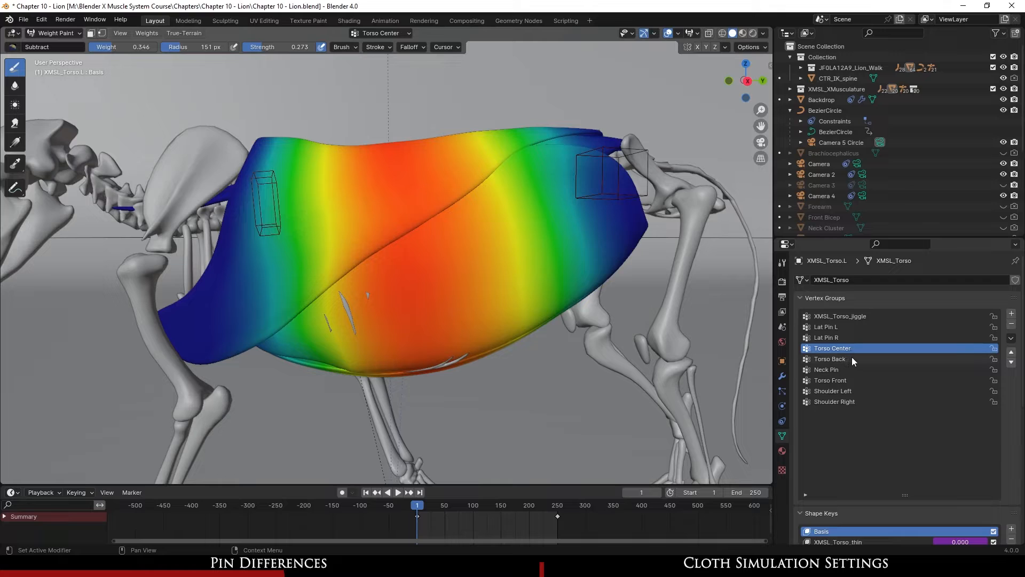
click(830, 359)
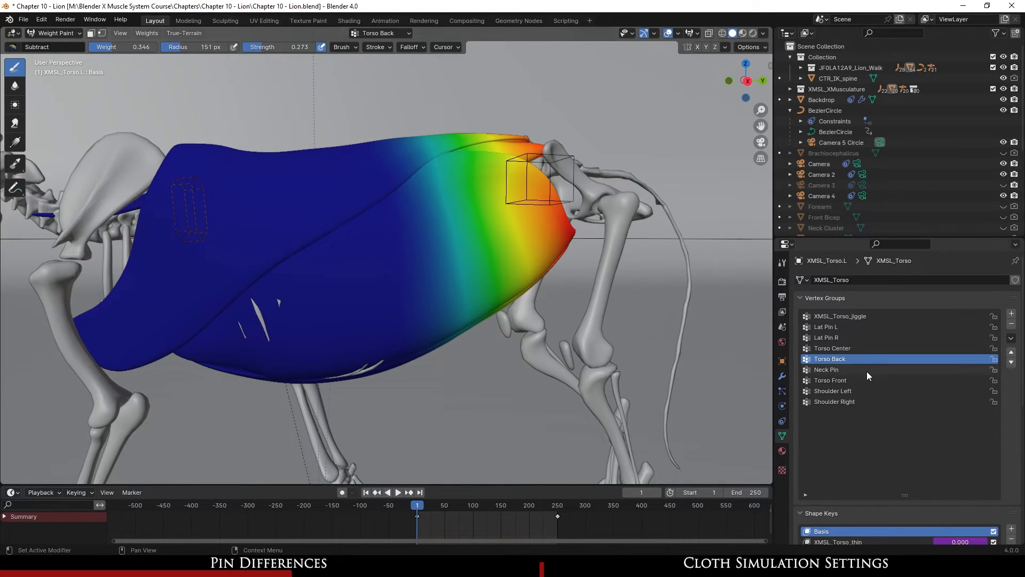
click(827, 370)
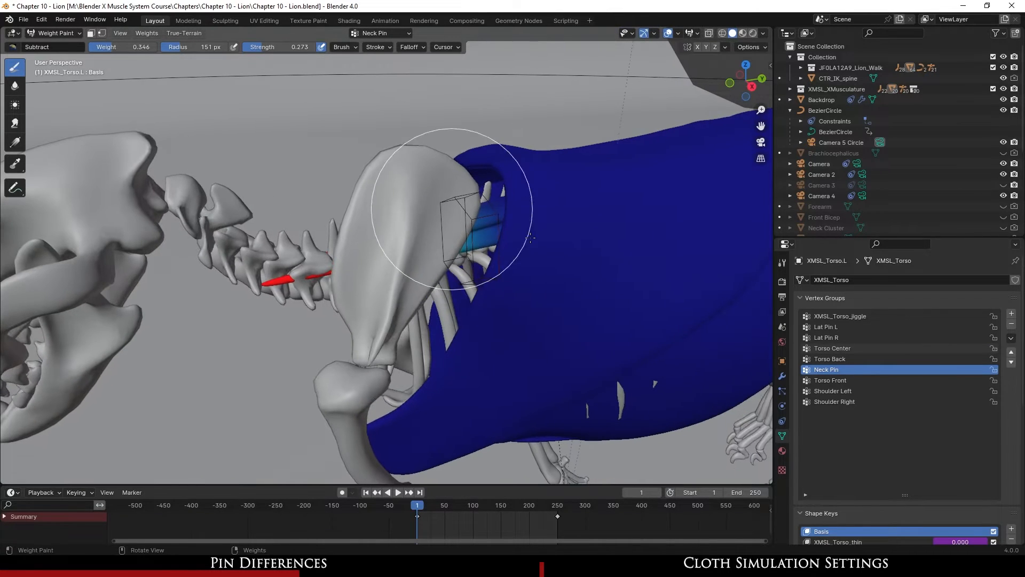
click(830, 380)
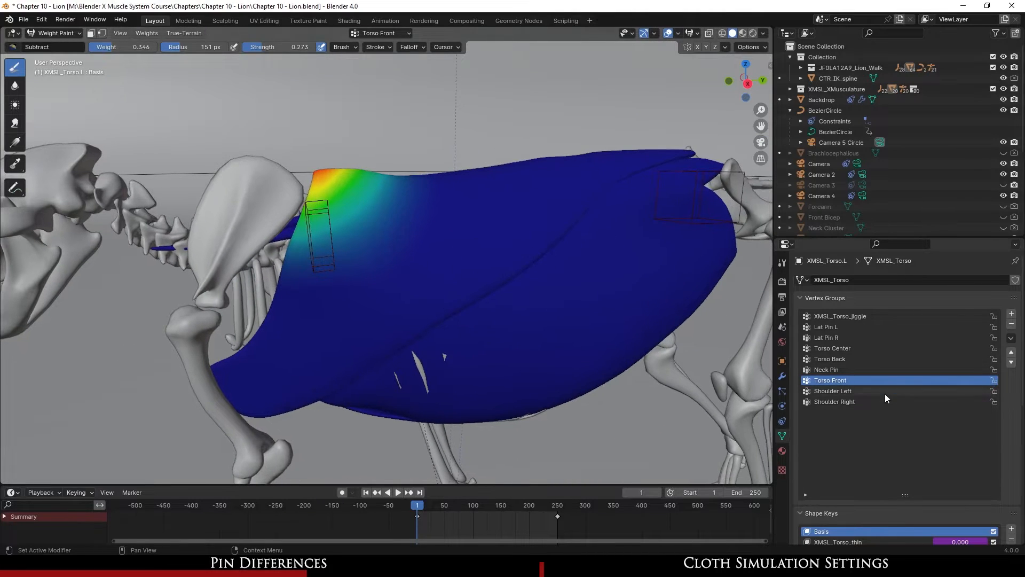
click(833, 390)
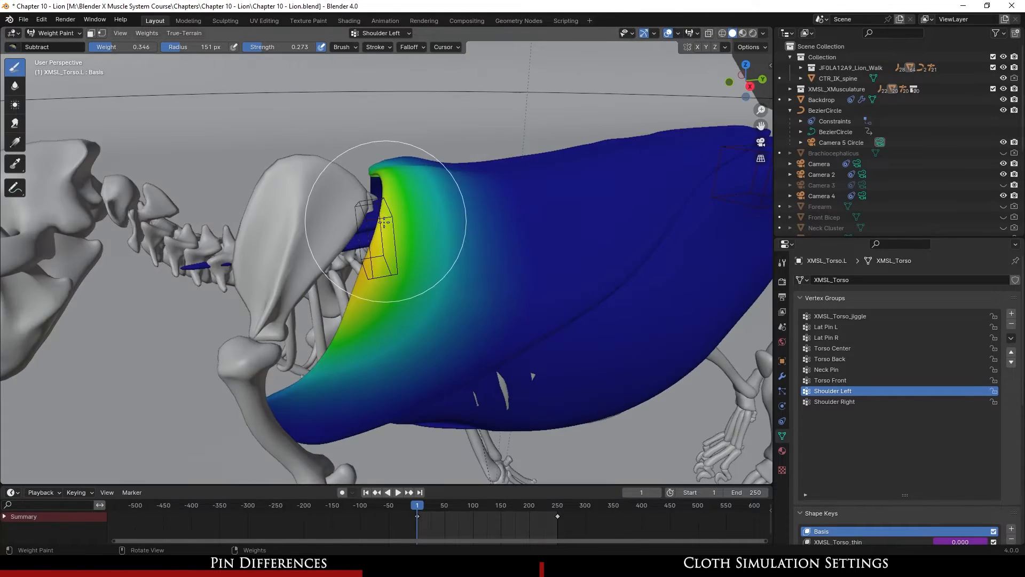
click(53, 32)
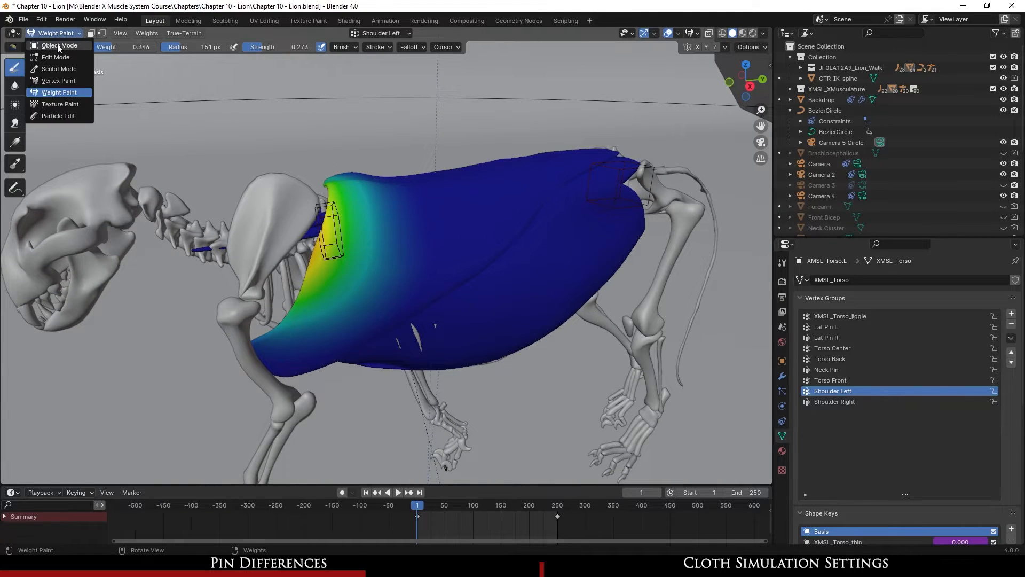
- Return to Object Mode with all muscles shown and the Brachiocephalicus muscle active
click(59, 45)
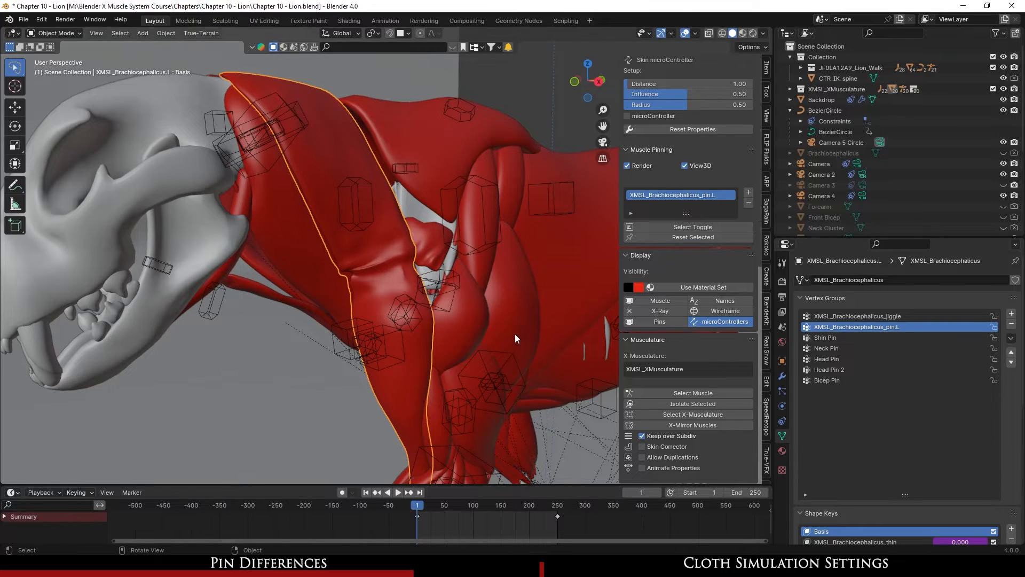
click(55, 33)
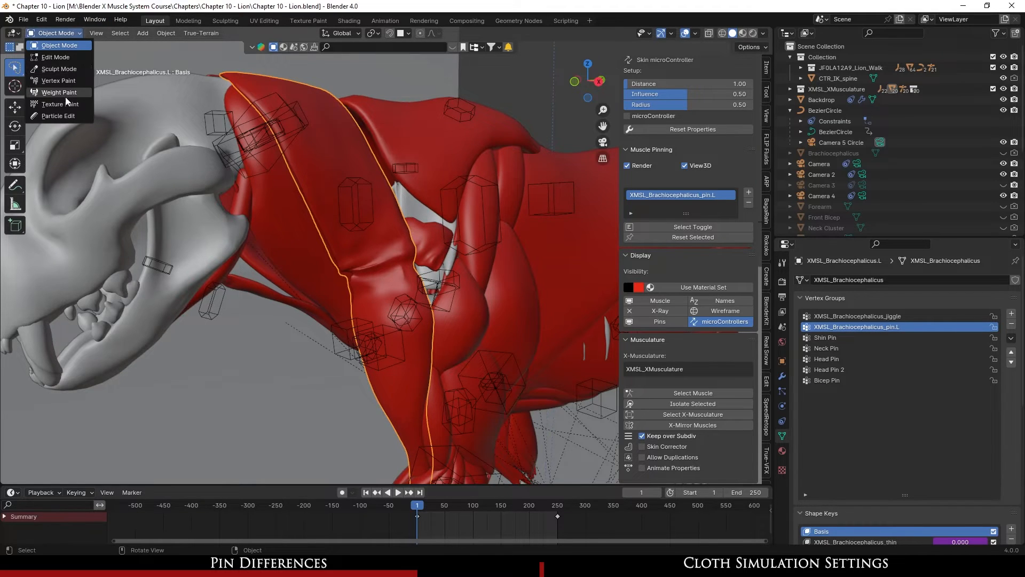
- Weight paint the brachiocephalicus, viewing Shin Pin, Neck Pin, Head Pin and Head Pin 2 weights
click(59, 93)
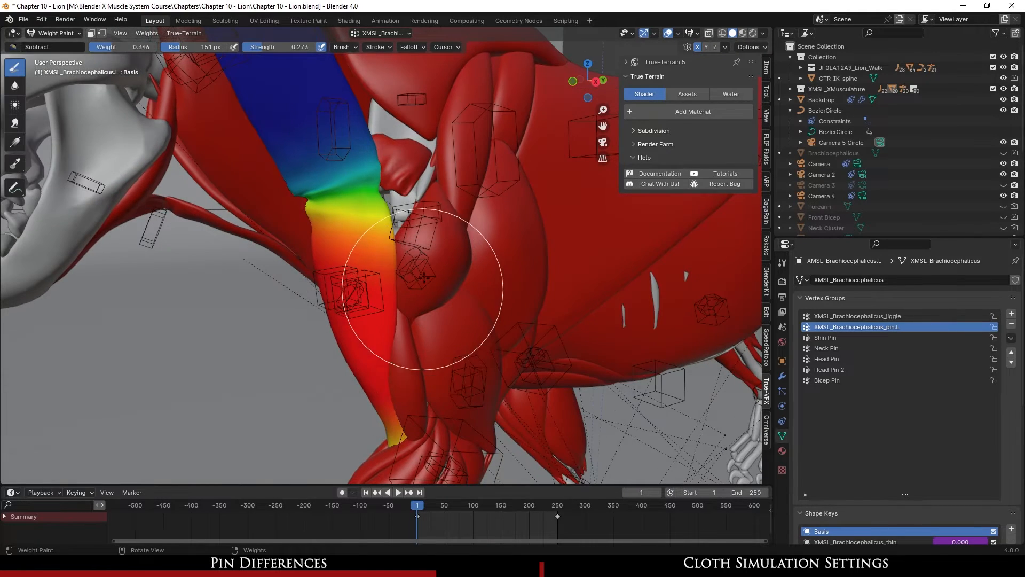
mouse_move(402, 283)
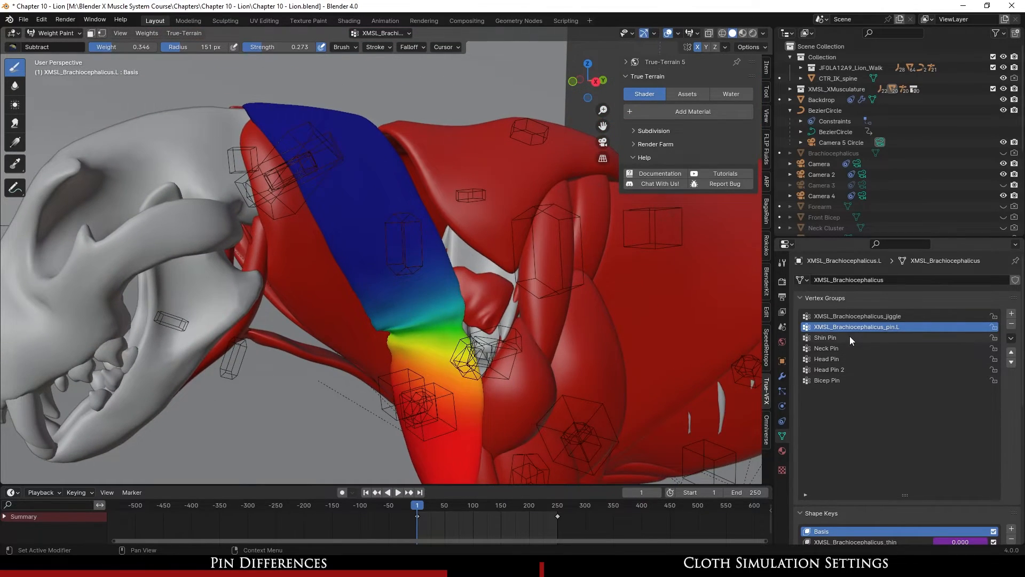
click(825, 338)
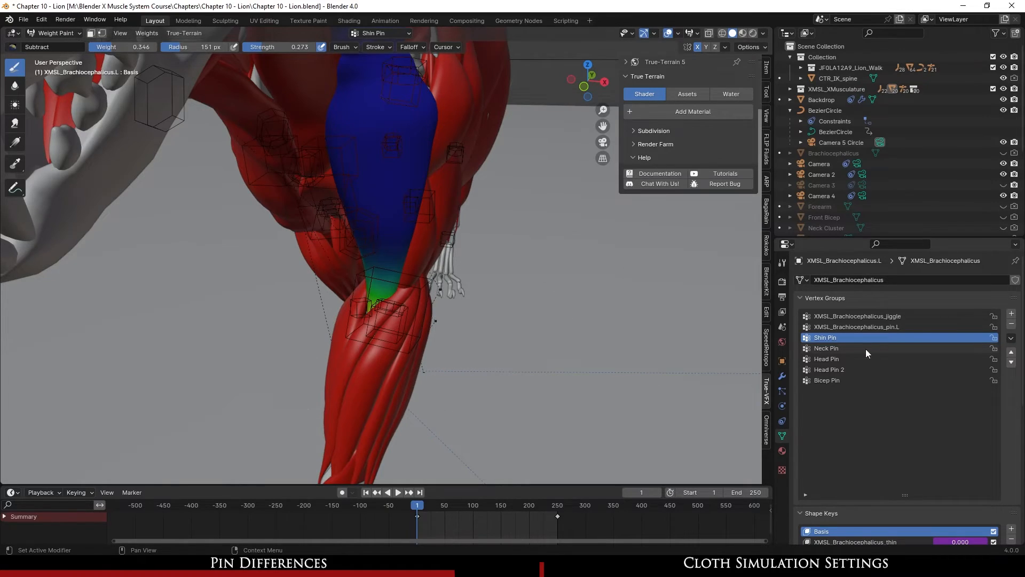
click(827, 348)
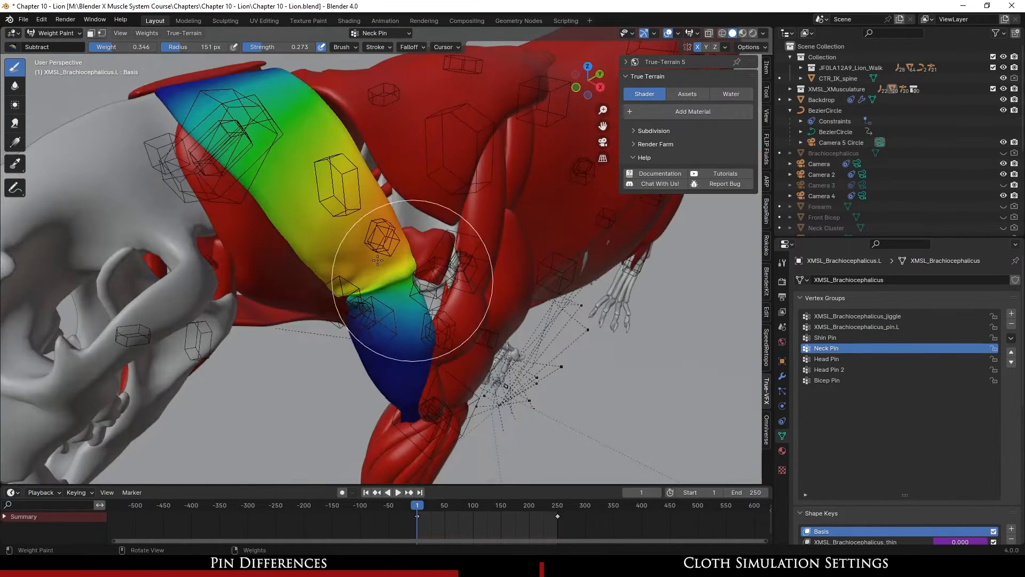
click(828, 358)
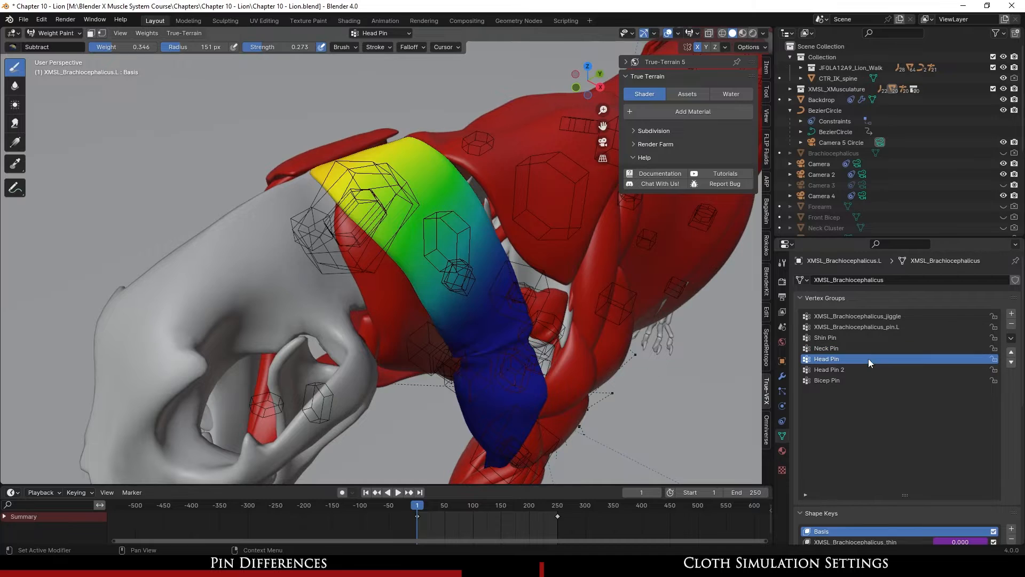
click(829, 369)
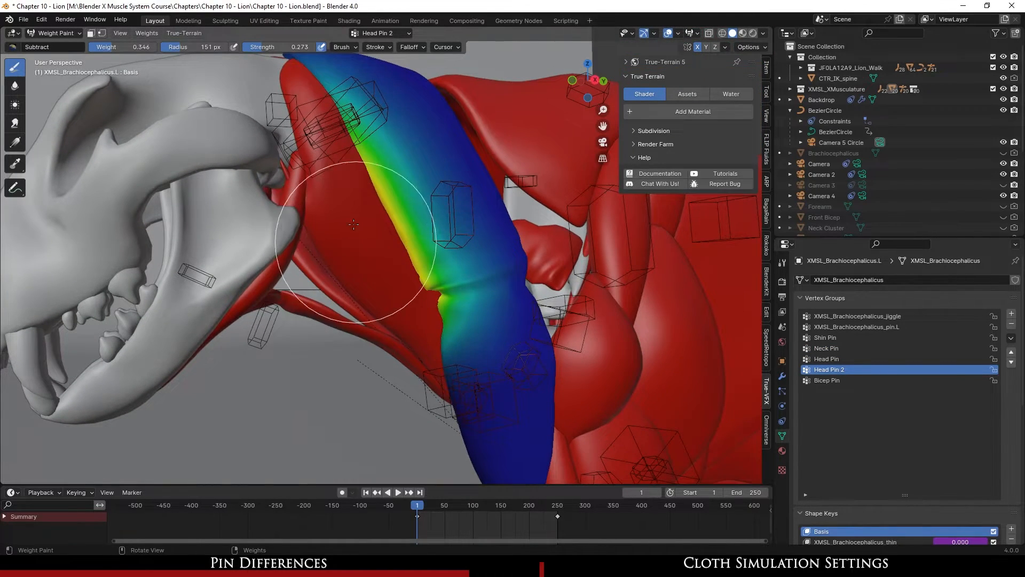
click(829, 380)
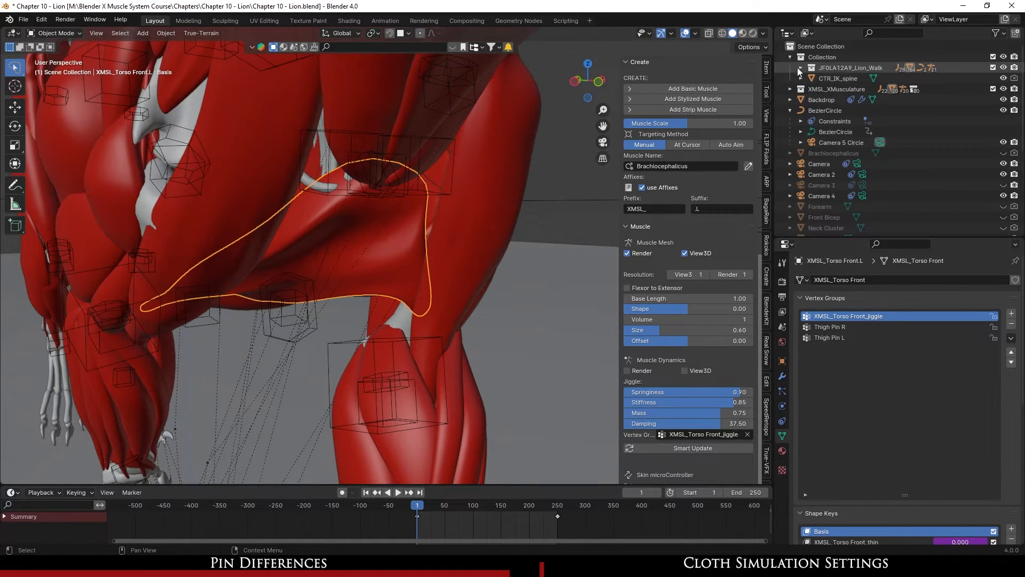
- Expand the Lion_Walk hierarchy in the Outliner and select the Lion_Body skin mesh
click(798, 67)
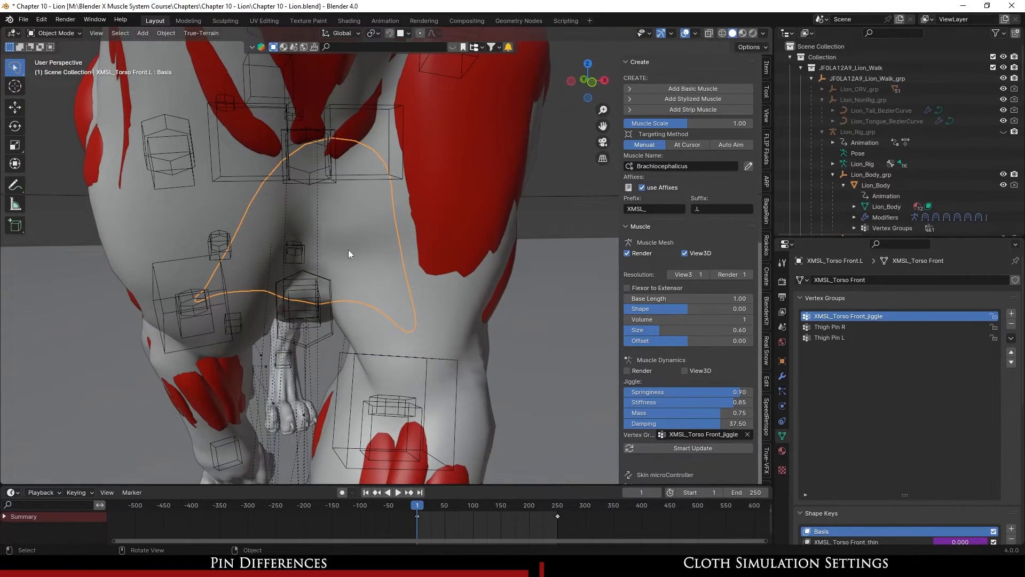
click(875, 185)
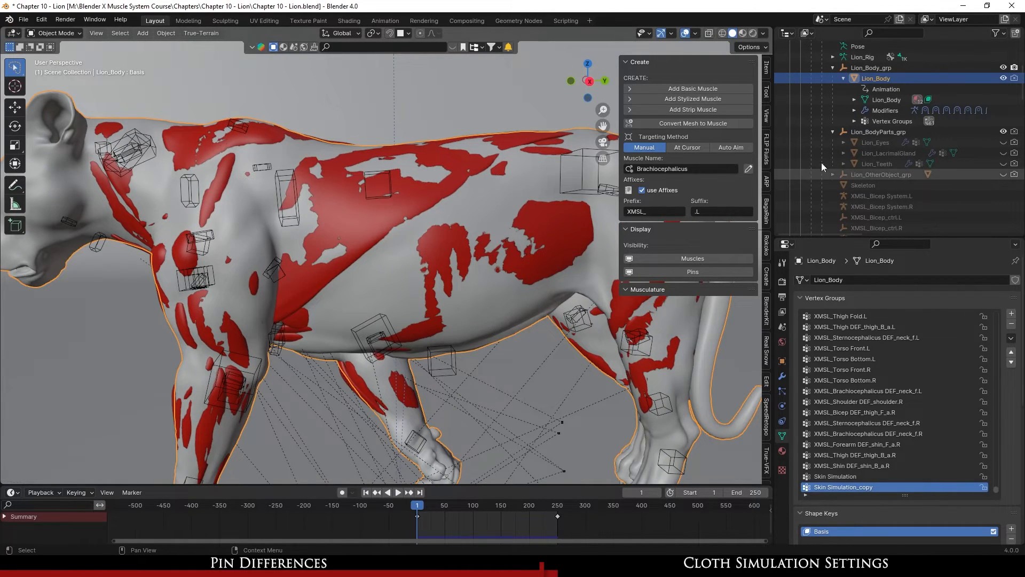
- Move the animation to frame 11 and inspect the lion skin covering the muscles
scroll(down, 3)
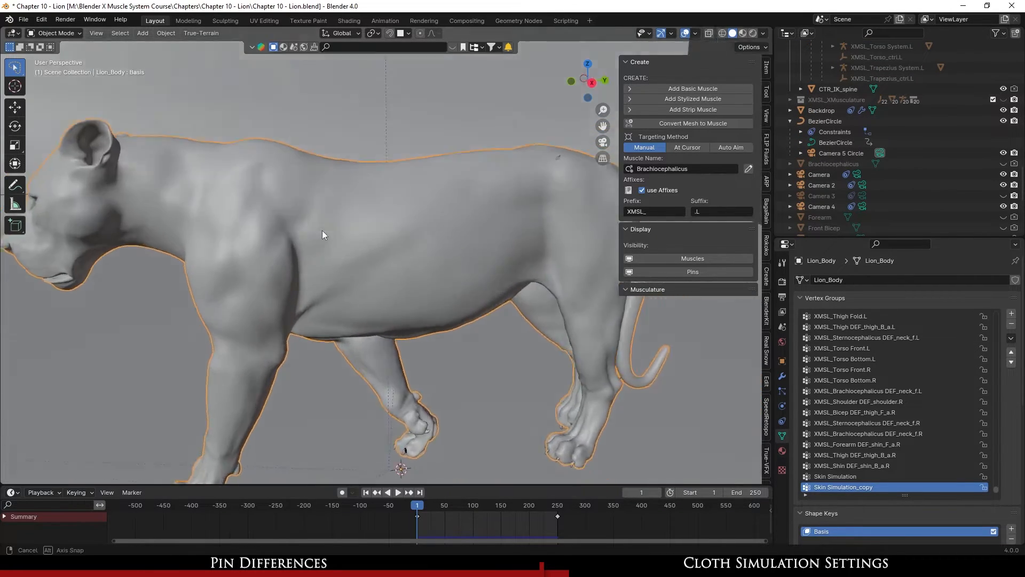
click(398, 493)
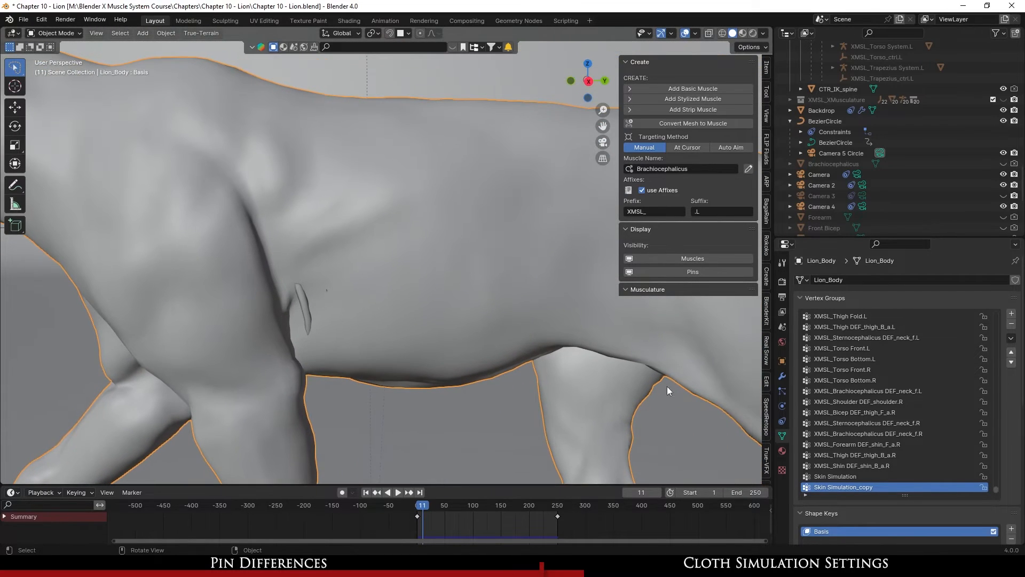
click(782, 376)
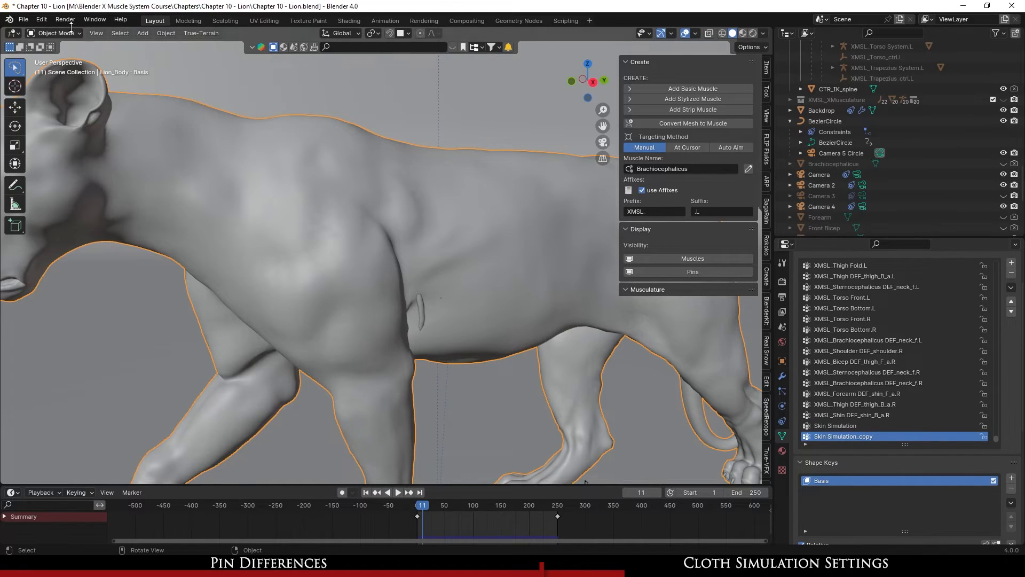
- Show Lion_Body in Weight Paint mode with the Skin Simulation_copy weight map
click(56, 33)
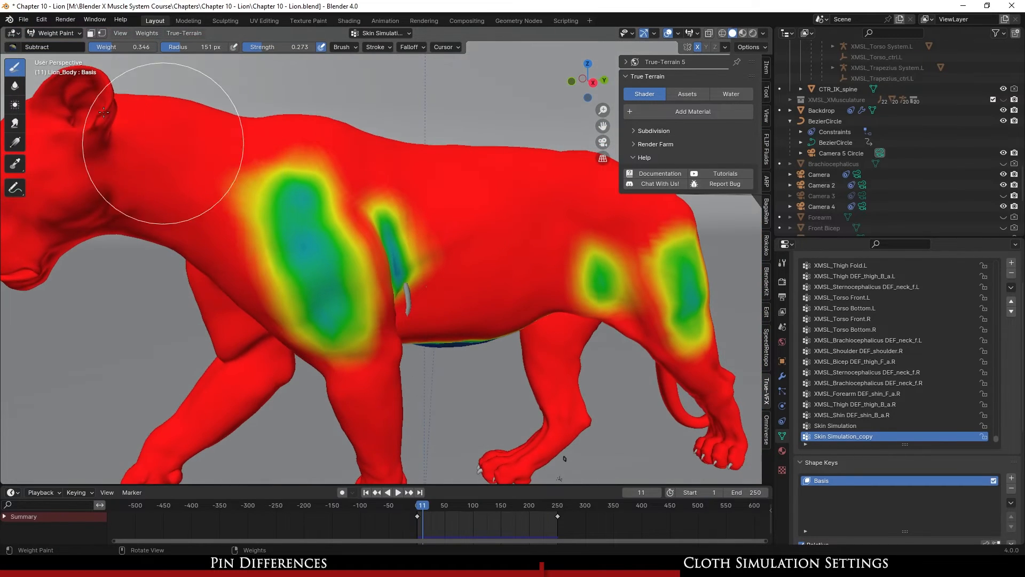
click(55, 33)
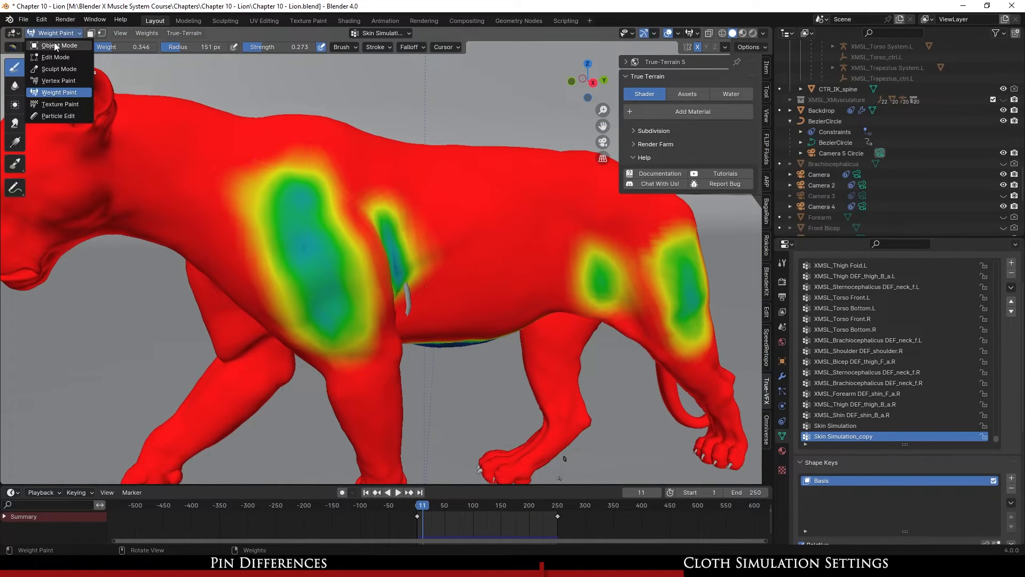
click(55, 45)
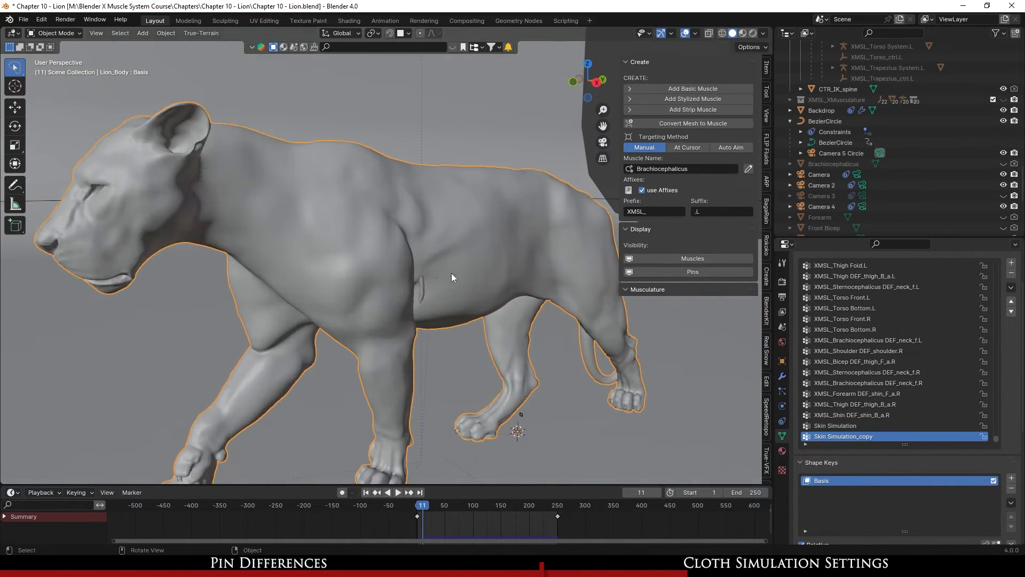
click(782, 376)
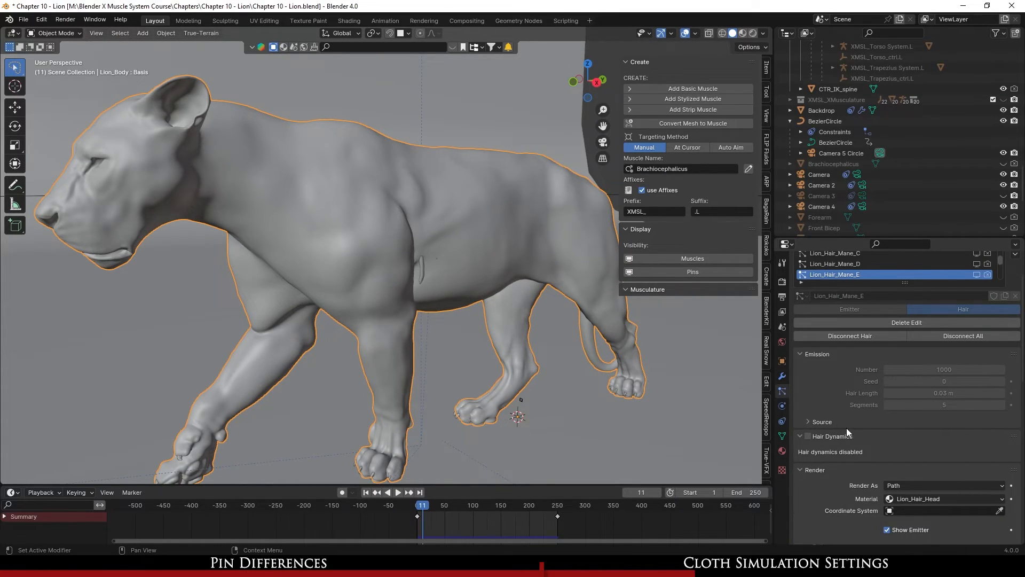
click(843, 303)
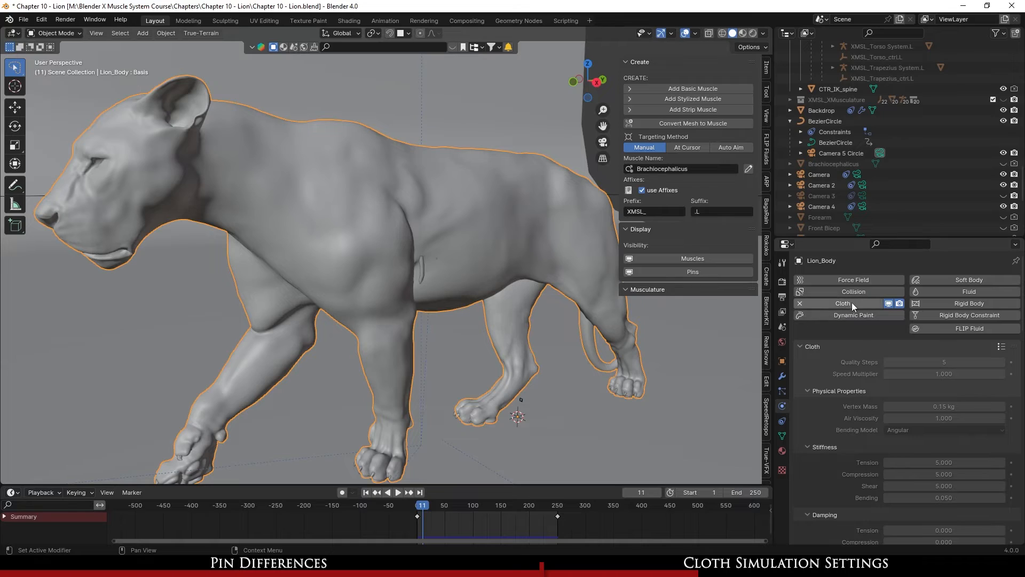
scroll(up, 3)
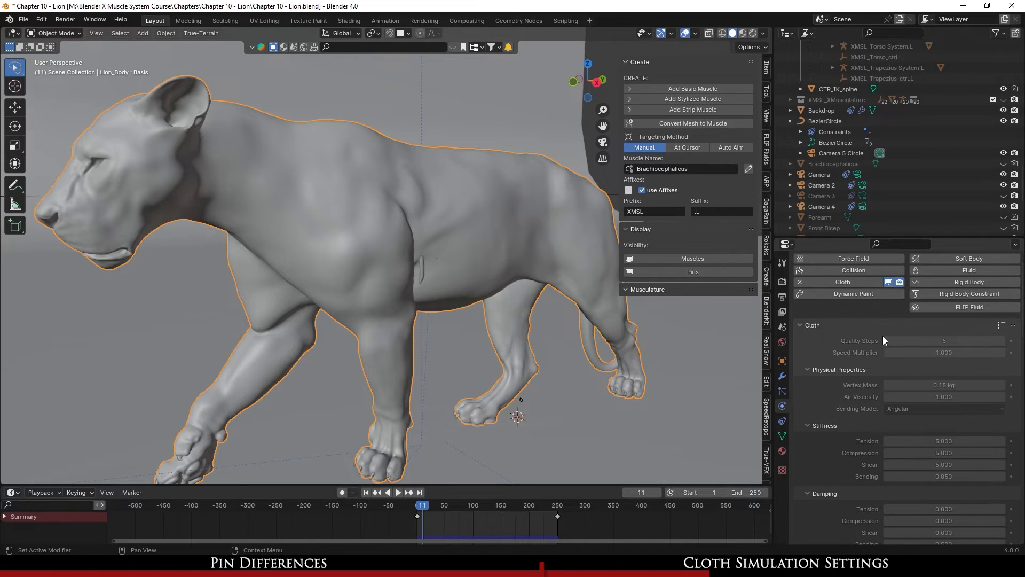
mouse_move(993, 393)
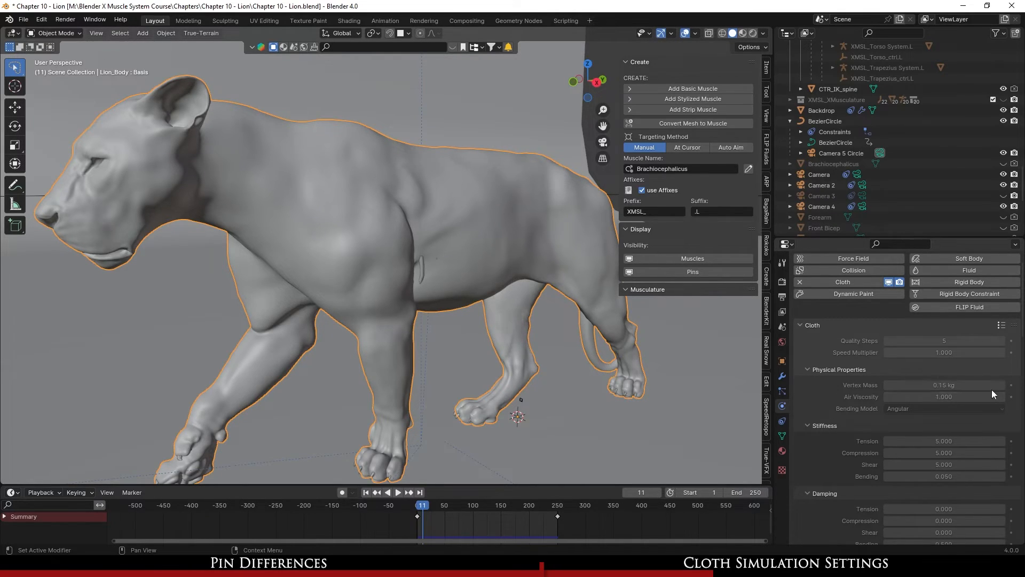
scroll(down, 3)
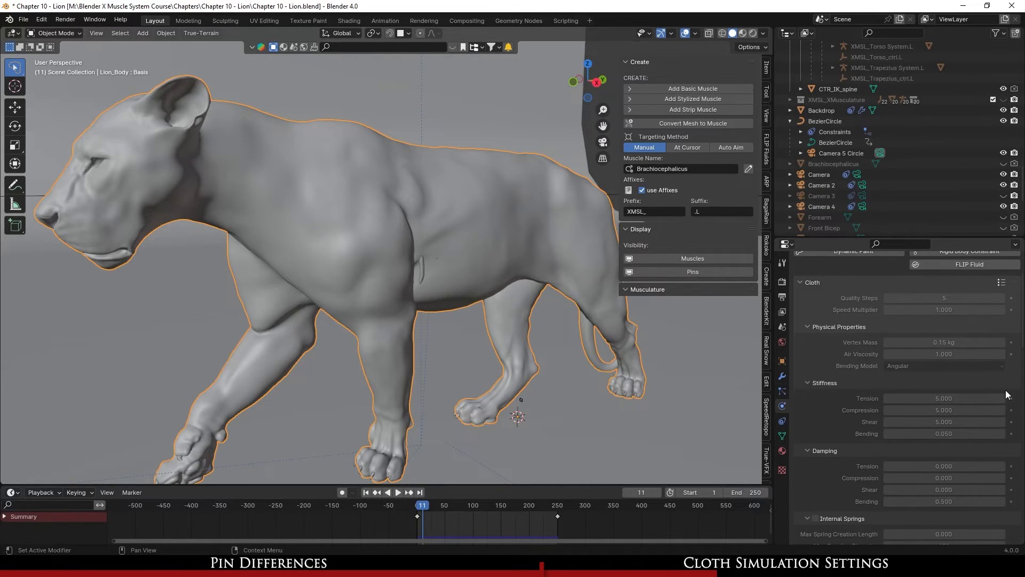
mouse_move(1004, 442)
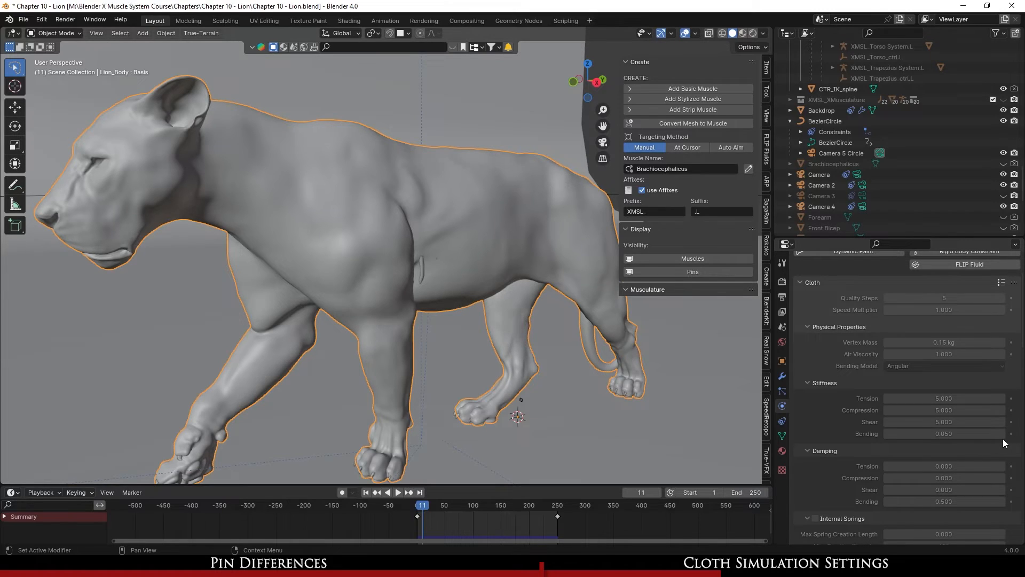
mouse_move(999, 454)
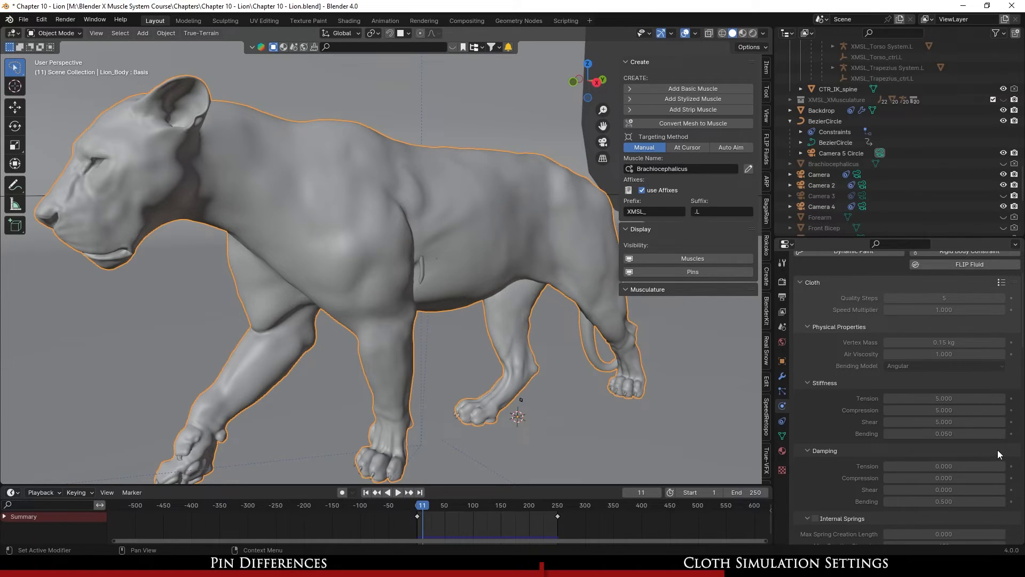
scroll(down, 3)
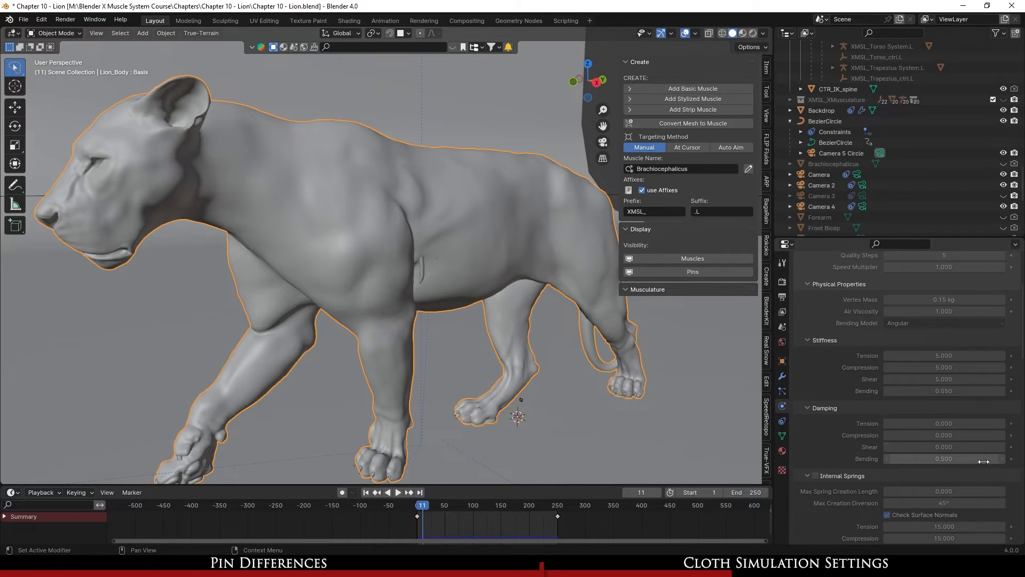
scroll(down, 3)
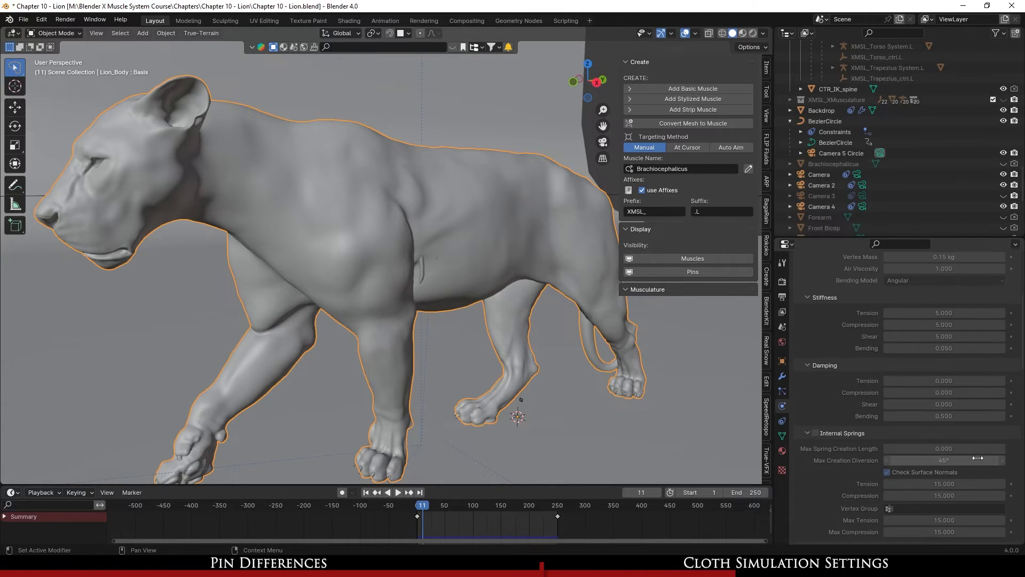
scroll(down, 3)
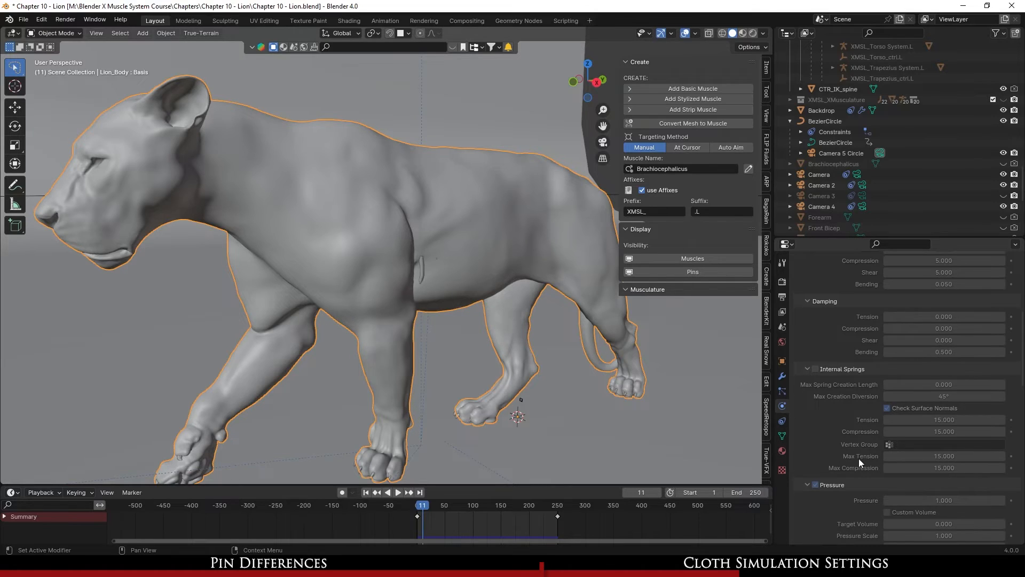
scroll(down, 3)
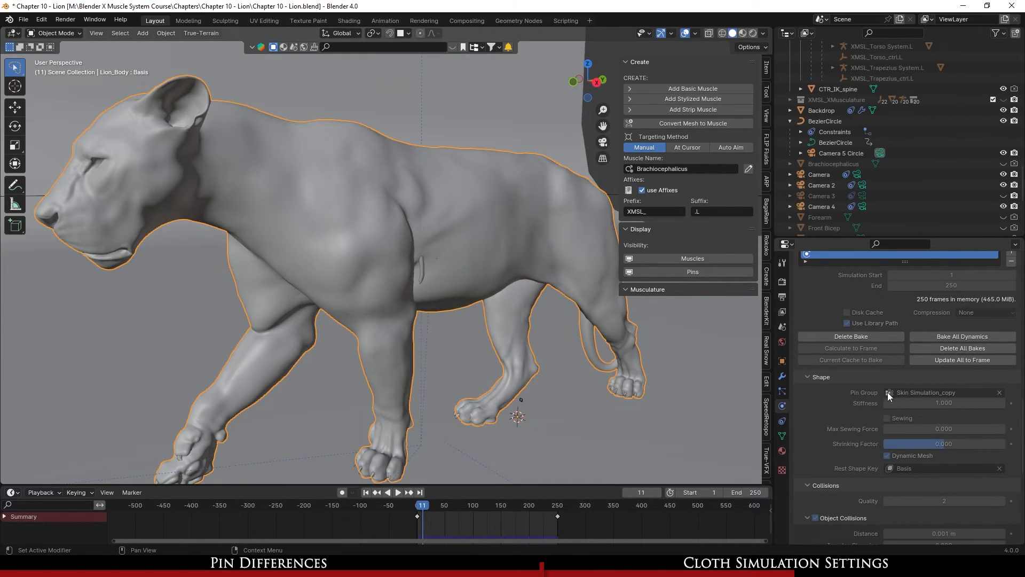
mouse_move(760, 440)
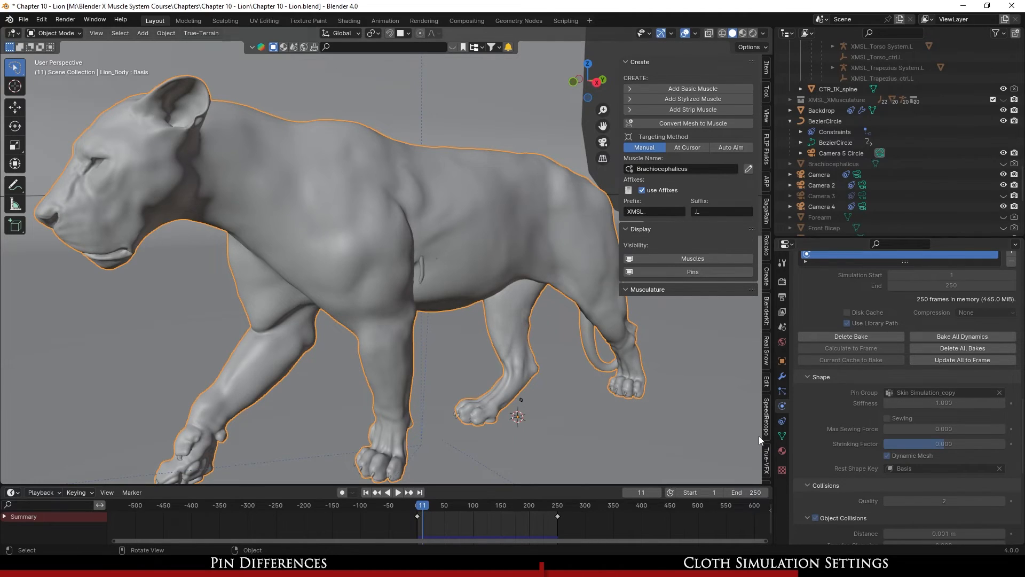
scroll(down, 3)
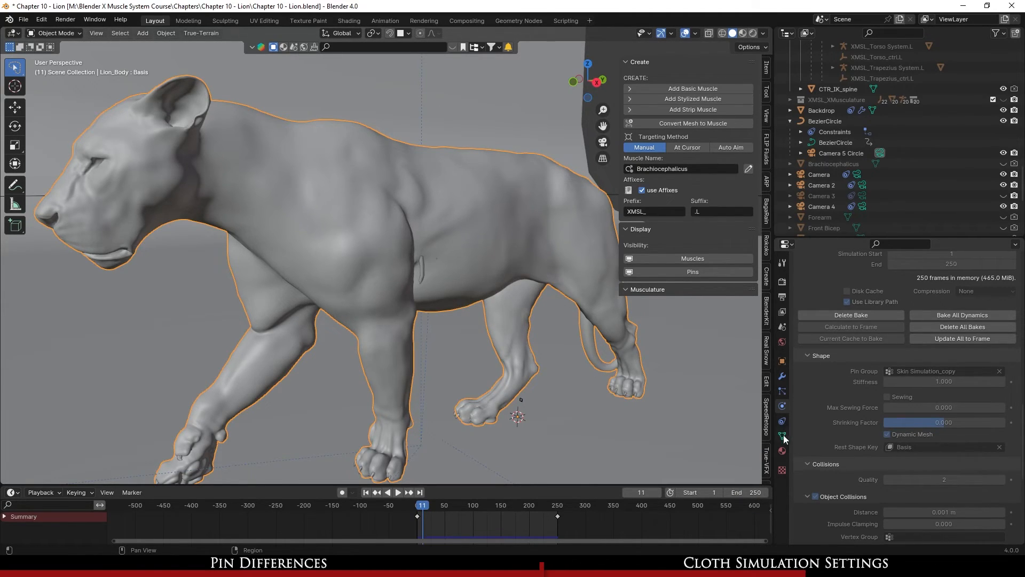
click(782, 433)
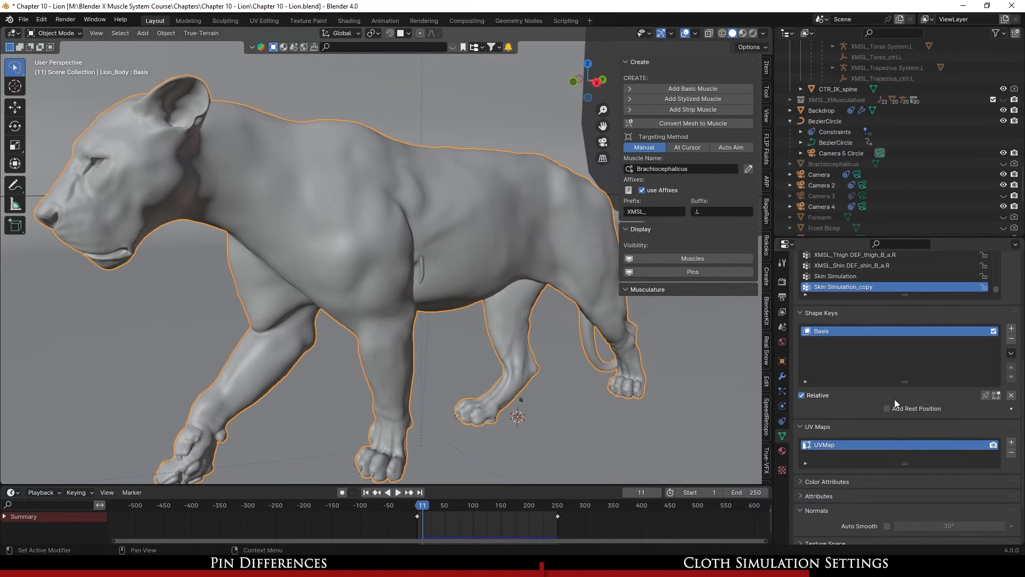
mouse_move(778, 362)
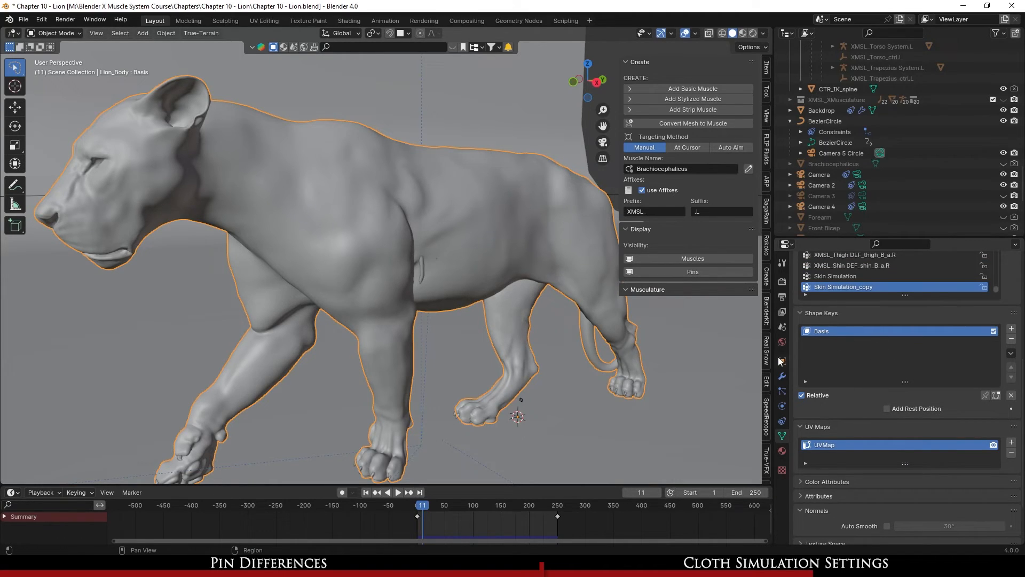
click(781, 375)
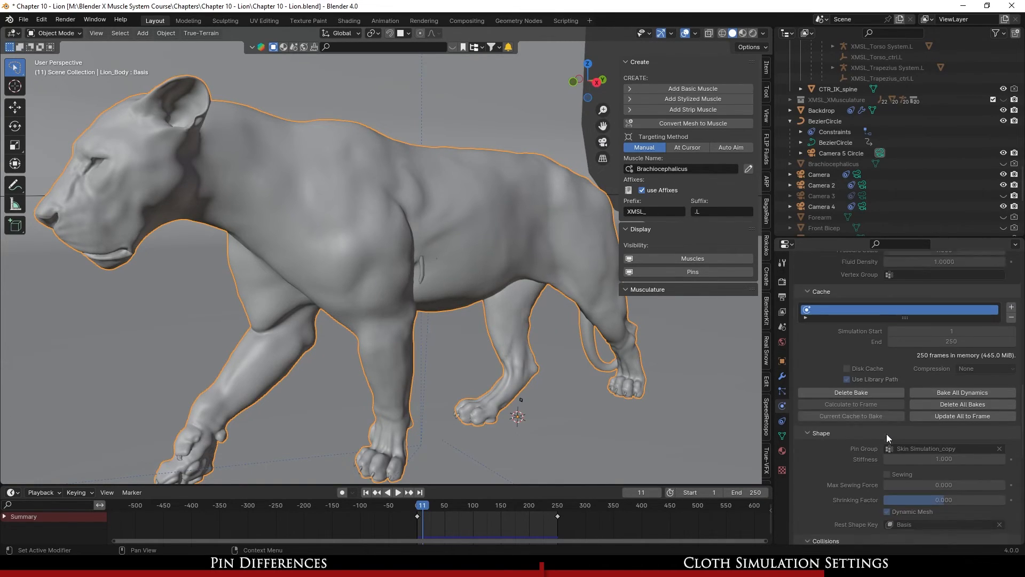
scroll(down, 3)
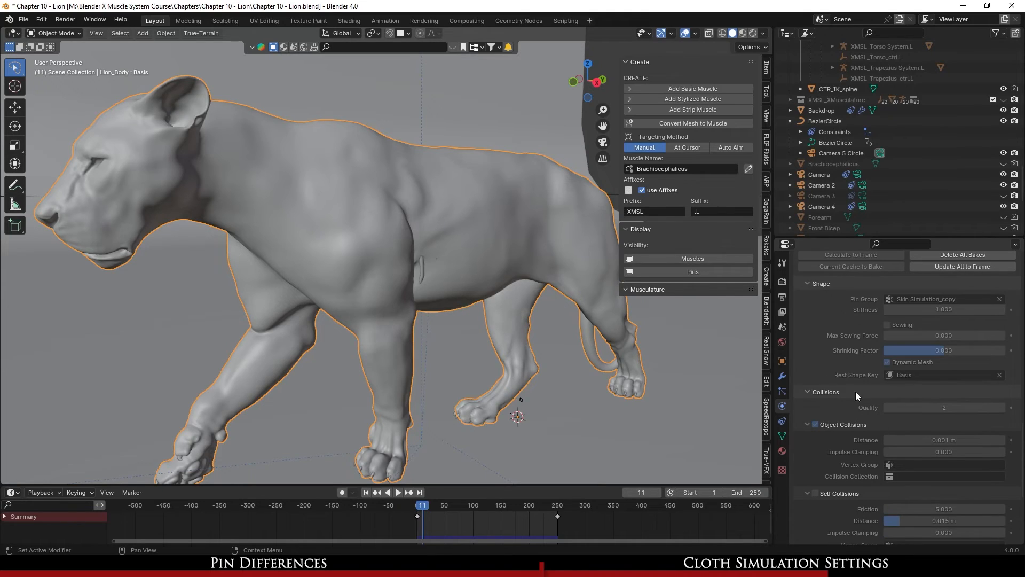
mouse_move(982, 435)
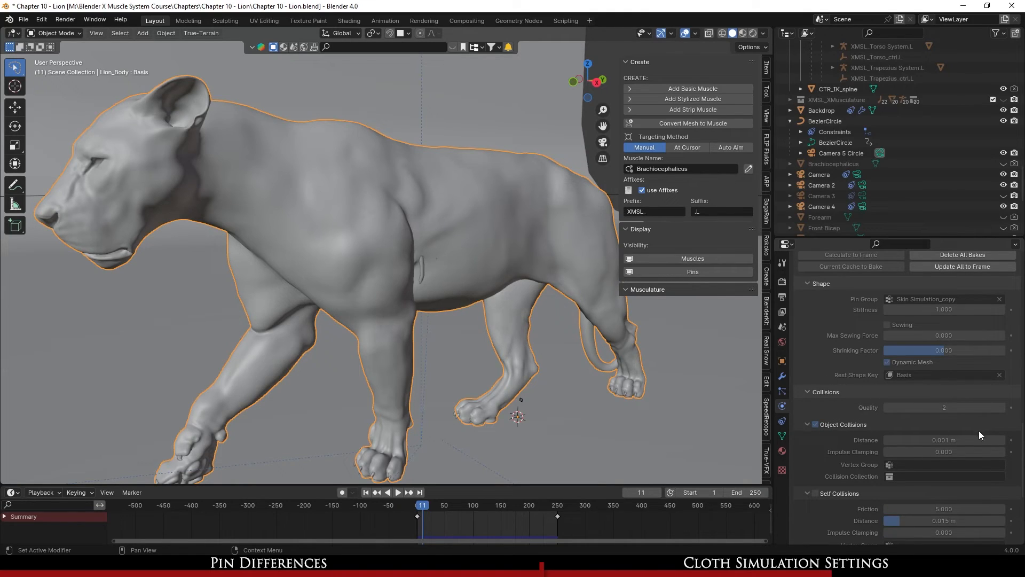
mouse_move(941, 440)
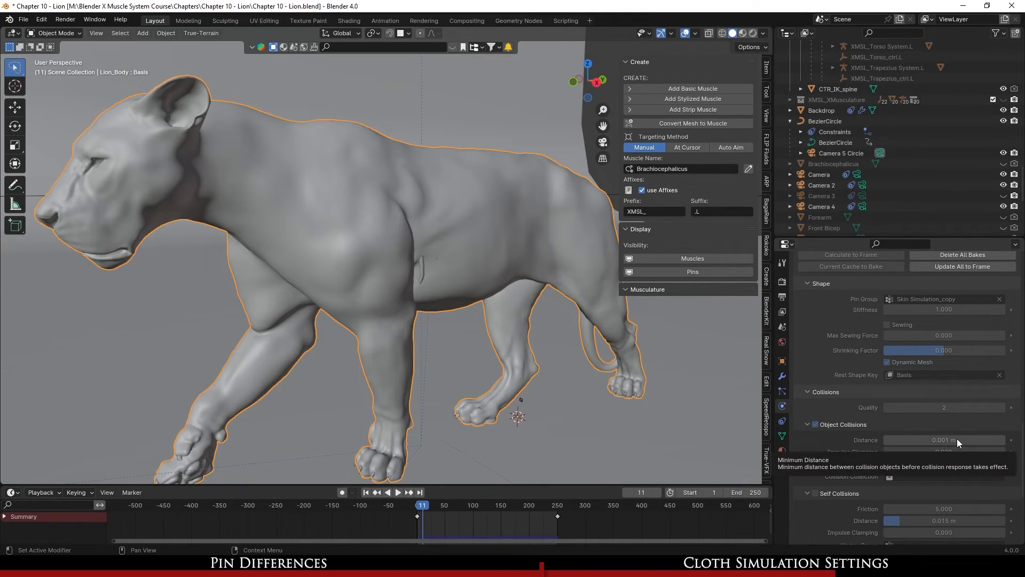
scroll(down, 3)
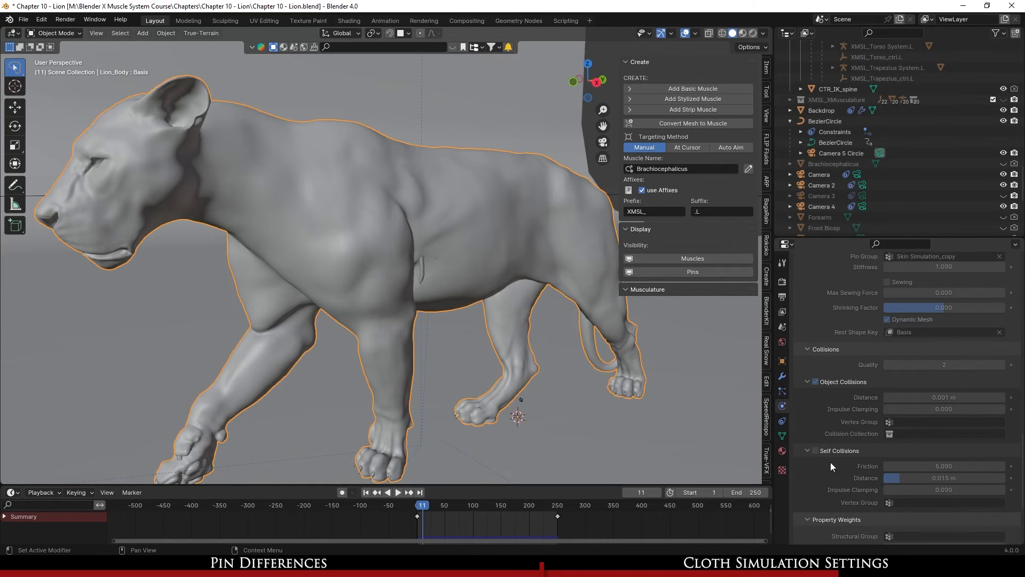
scroll(down, 3)
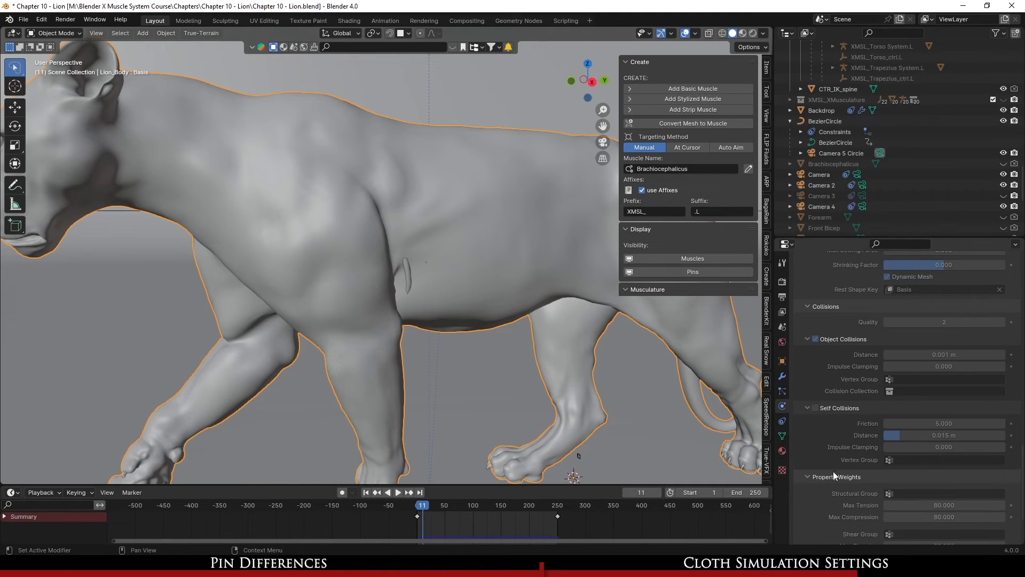
scroll(down, 3)
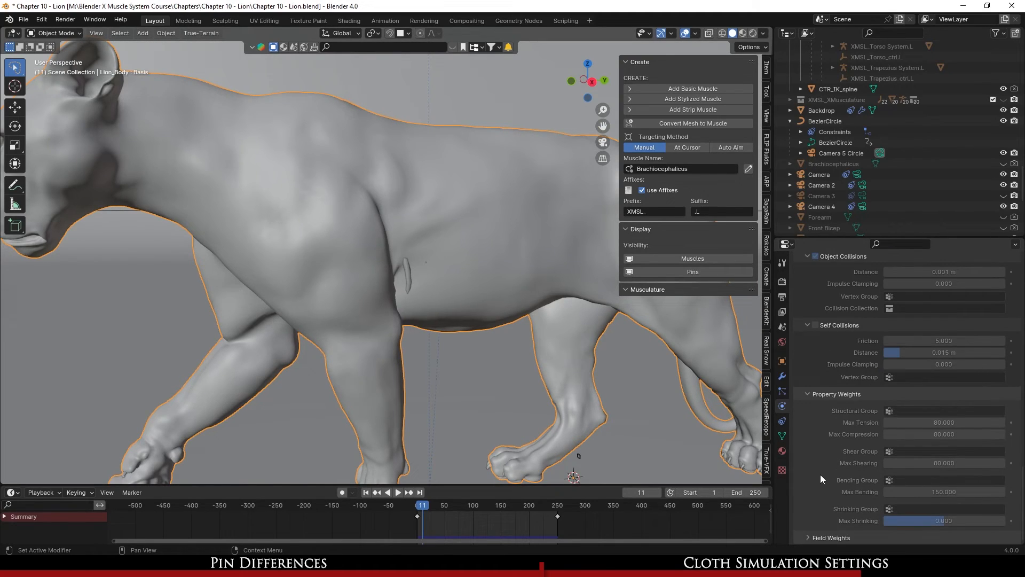
scroll(down, 3)
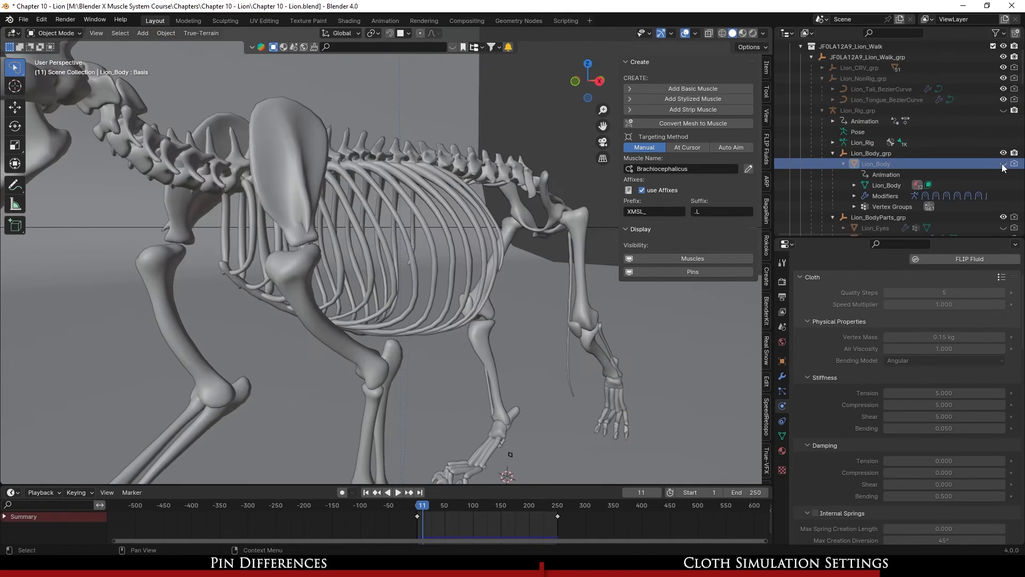
- Select XMSL_Bicep.L and expand its Collision settings (damping 0.1, thickness 0.001, friction 5)
scroll(down, 3)
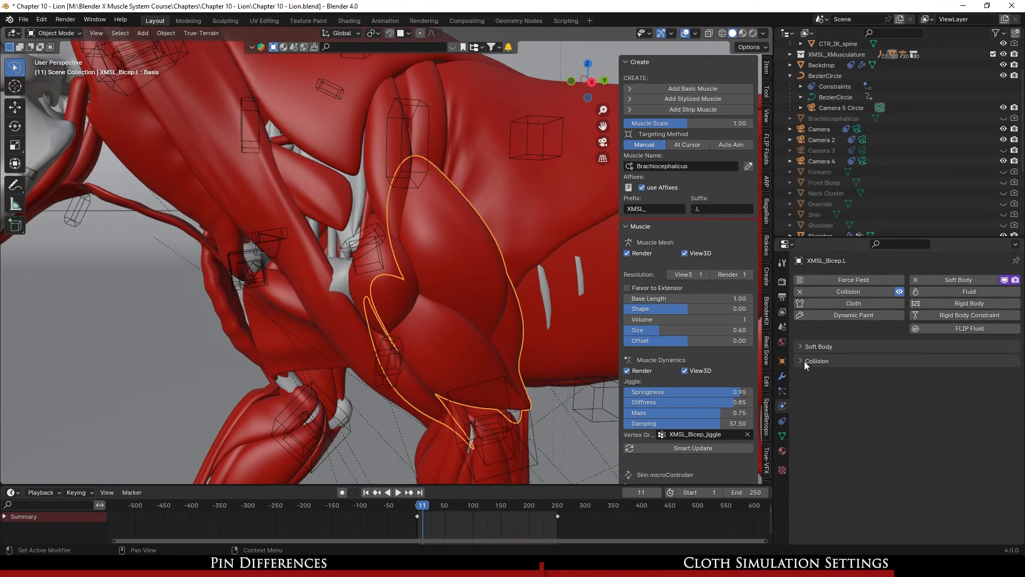
click(801, 360)
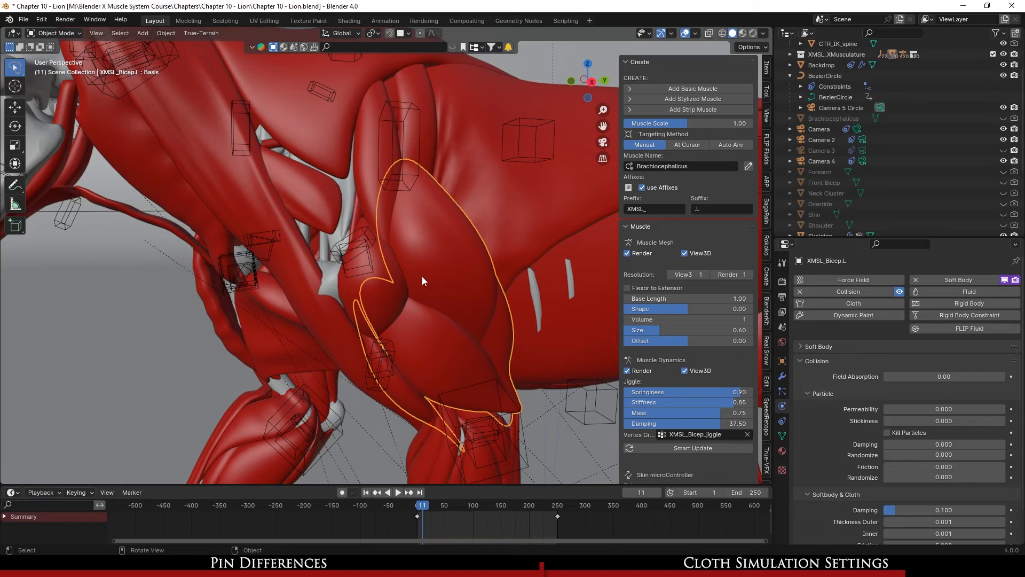
mouse_move(427, 315)
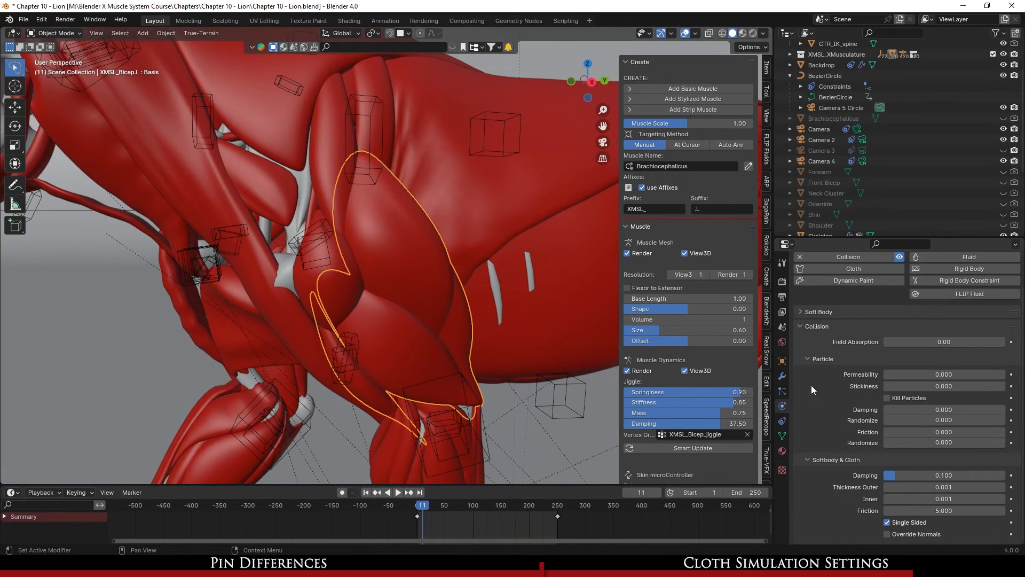
mouse_move(974, 495)
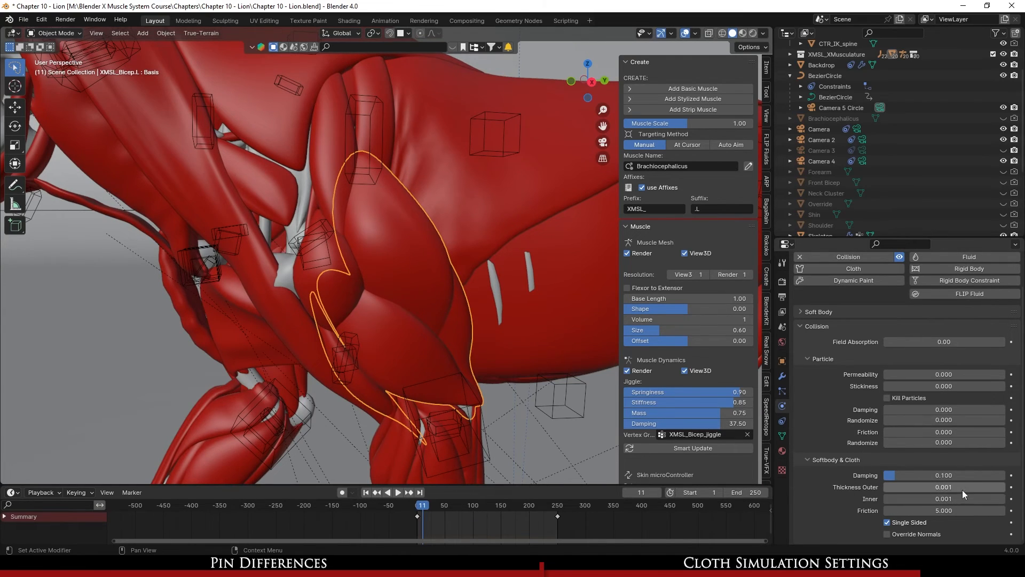
mouse_move(952, 338)
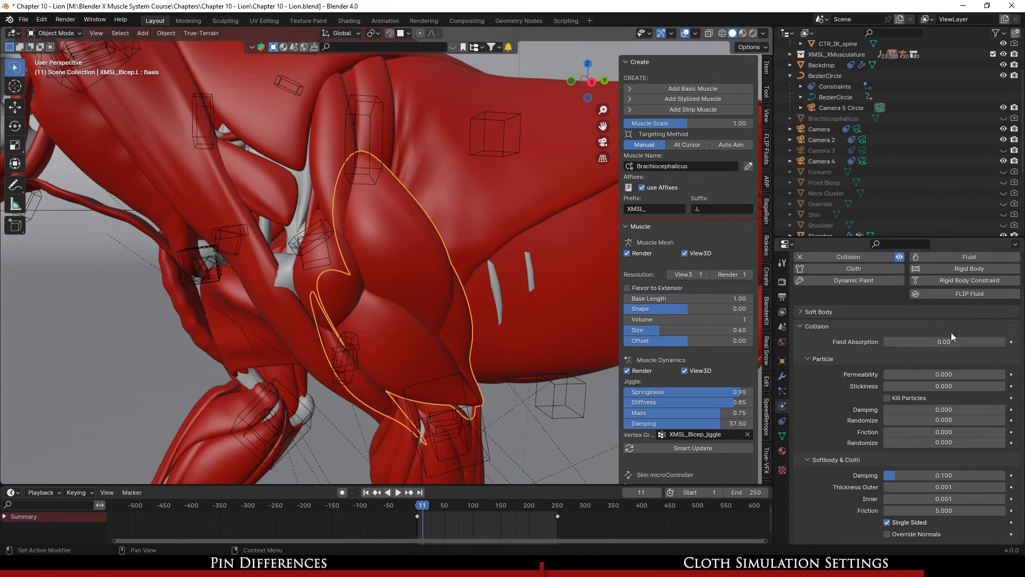